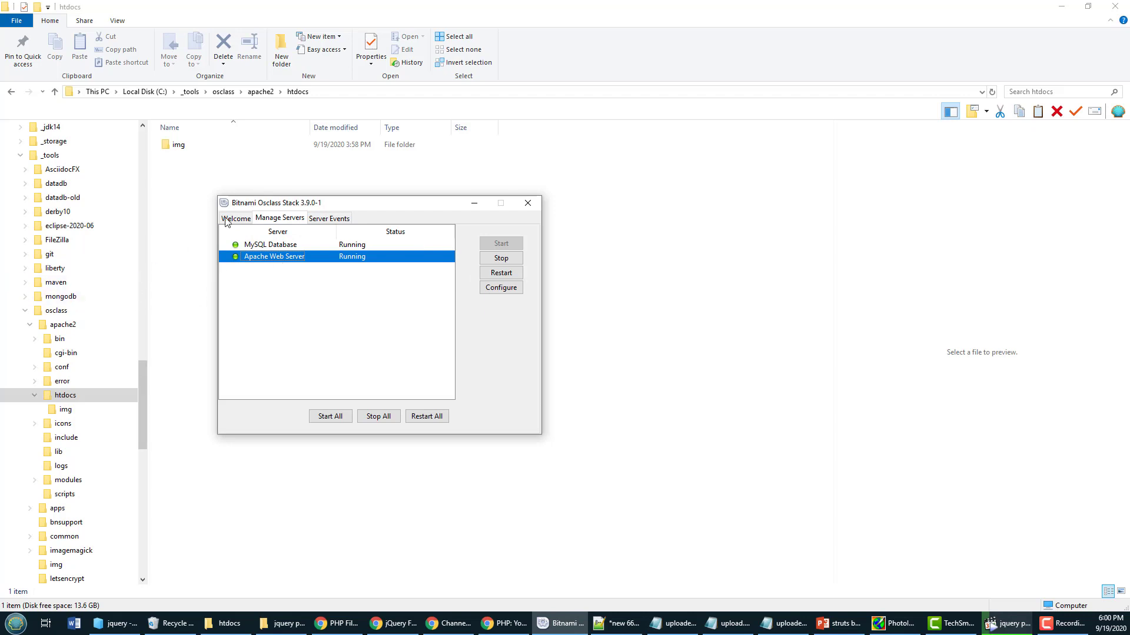
Browse in File Explorer into C:\_tools\osclass\apache2\htdocs.
click(56, 311)
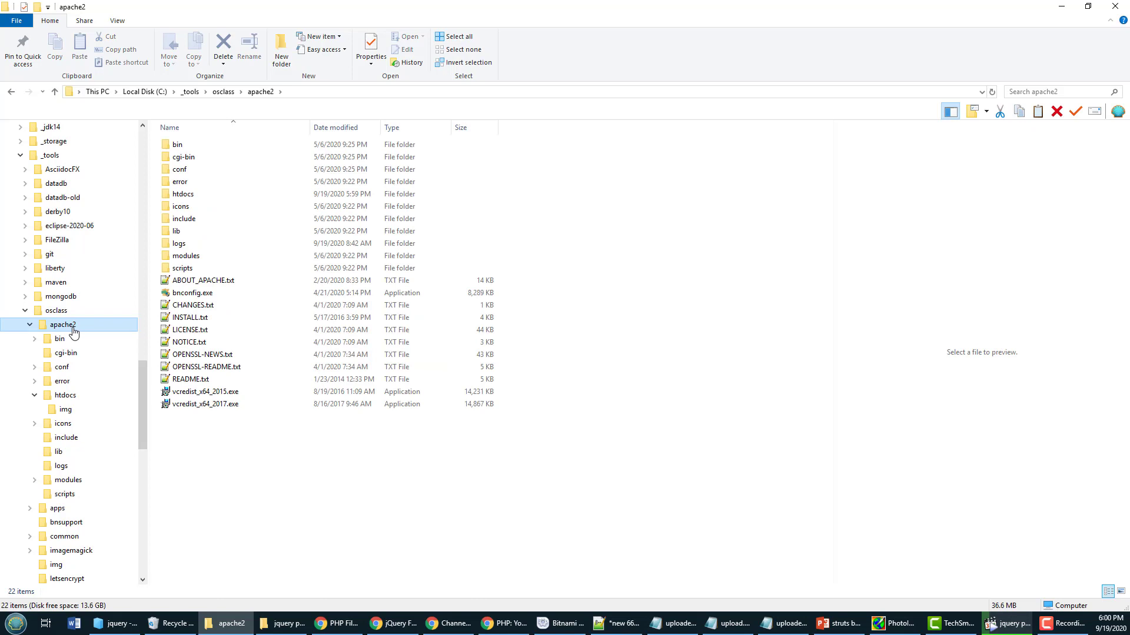
click(65, 395)
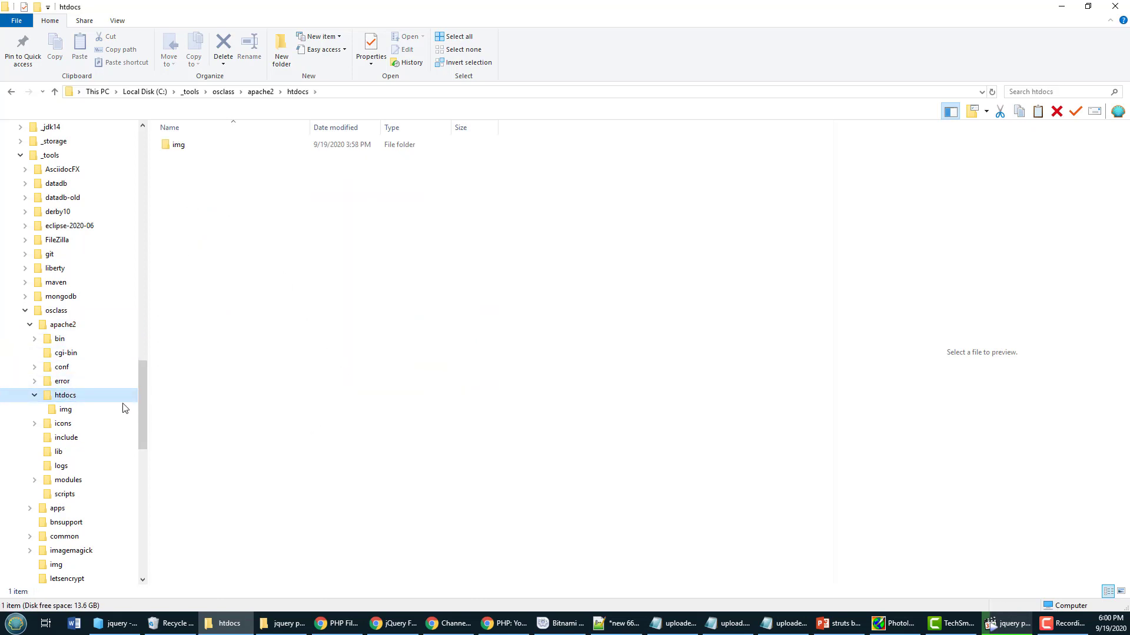
click(65, 394)
text(upload)
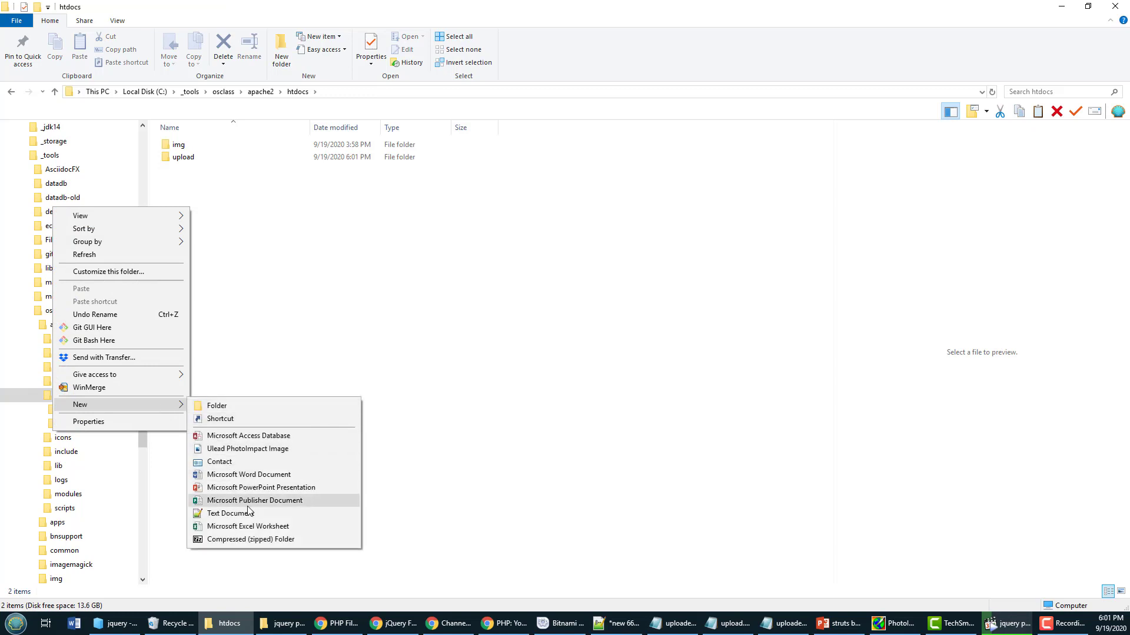
Create a new file named uploader.php in htdocs, accept the .php extension, and open it.
click(228, 513)
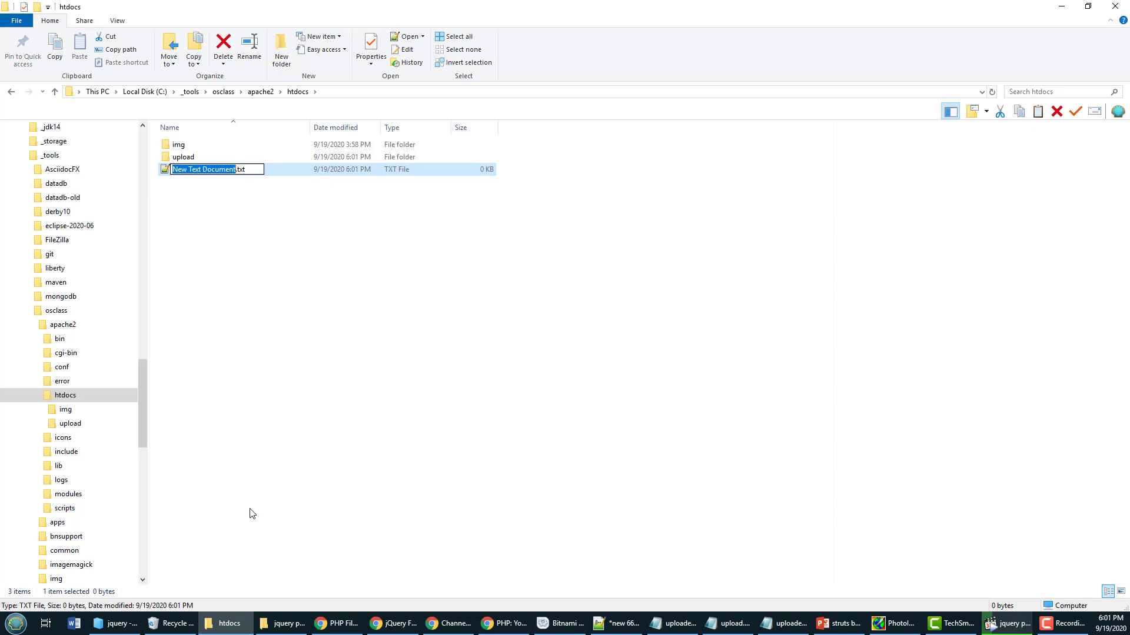
text(uploader.p.txt)
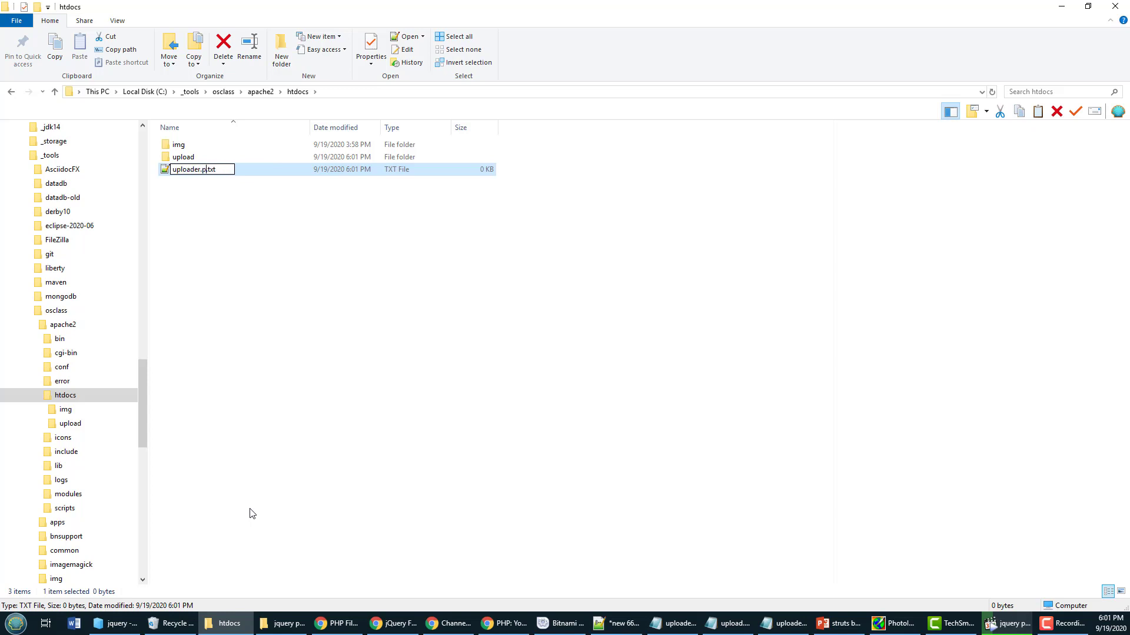
text(hp)
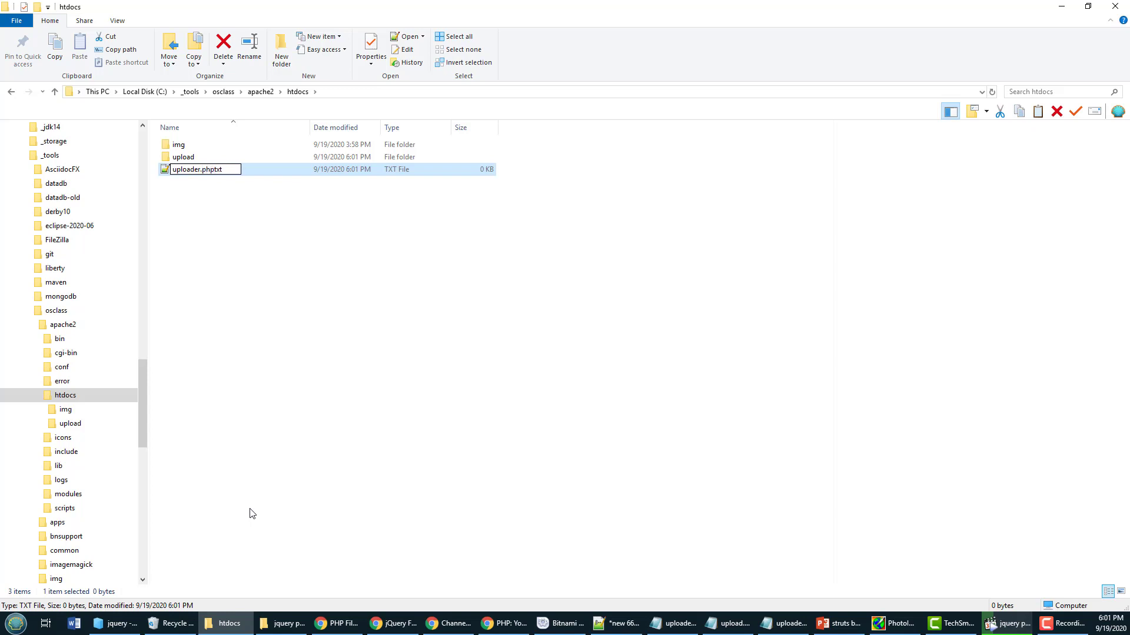
key(Enter)
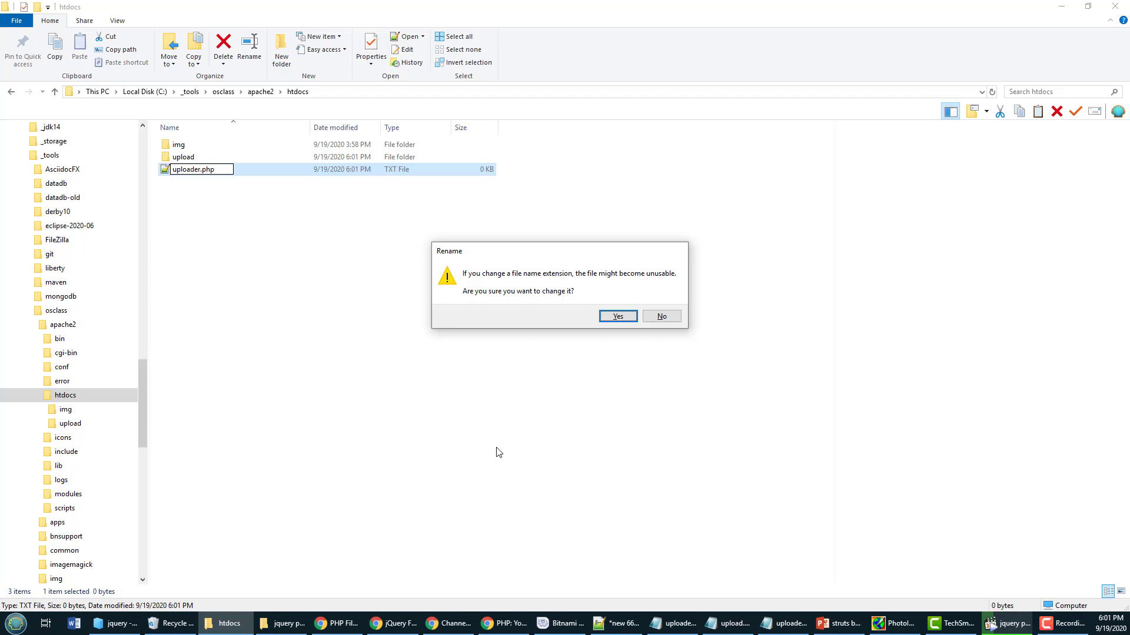
click(617, 316)
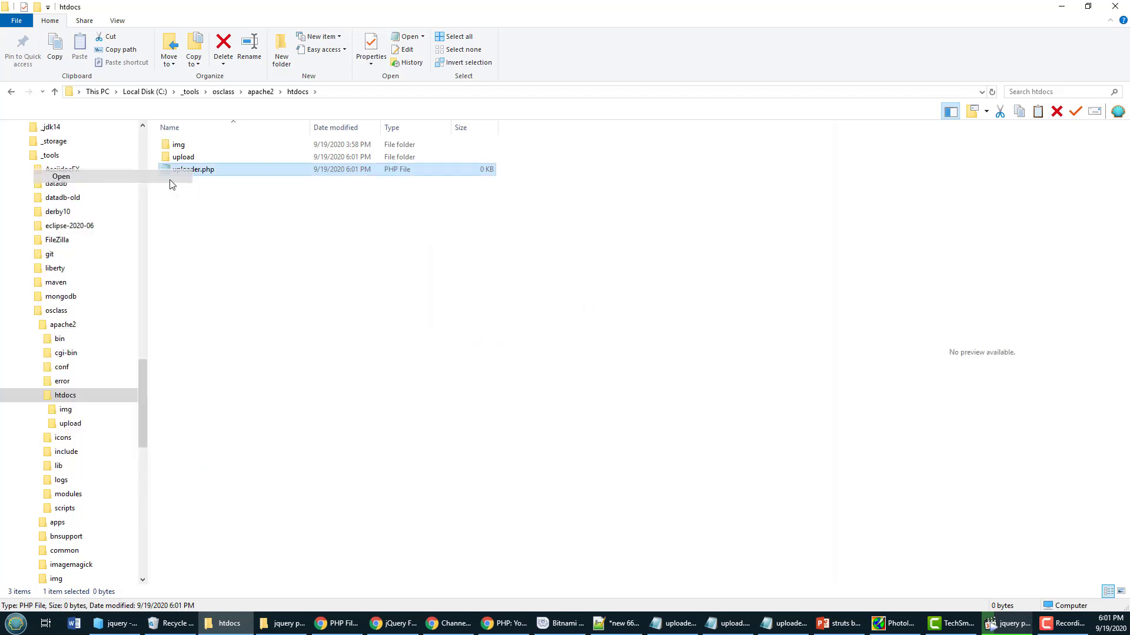
click(61, 176)
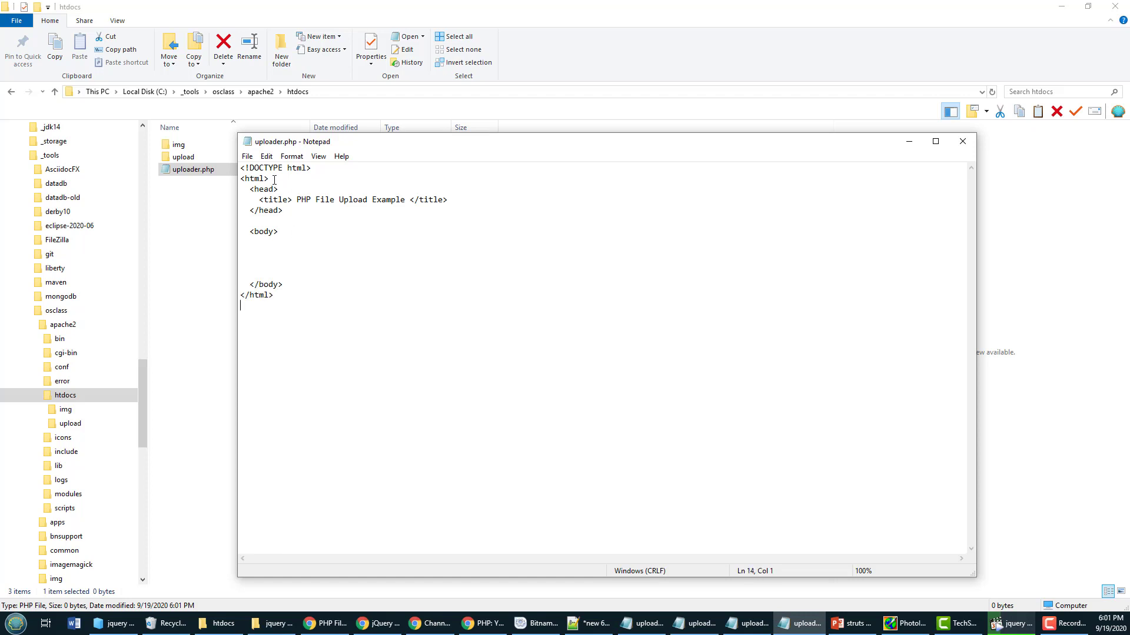
Place the cursor inside the empty body of the 'PHP File Upload Example' skeleton.
drag(241, 167, 277, 179)
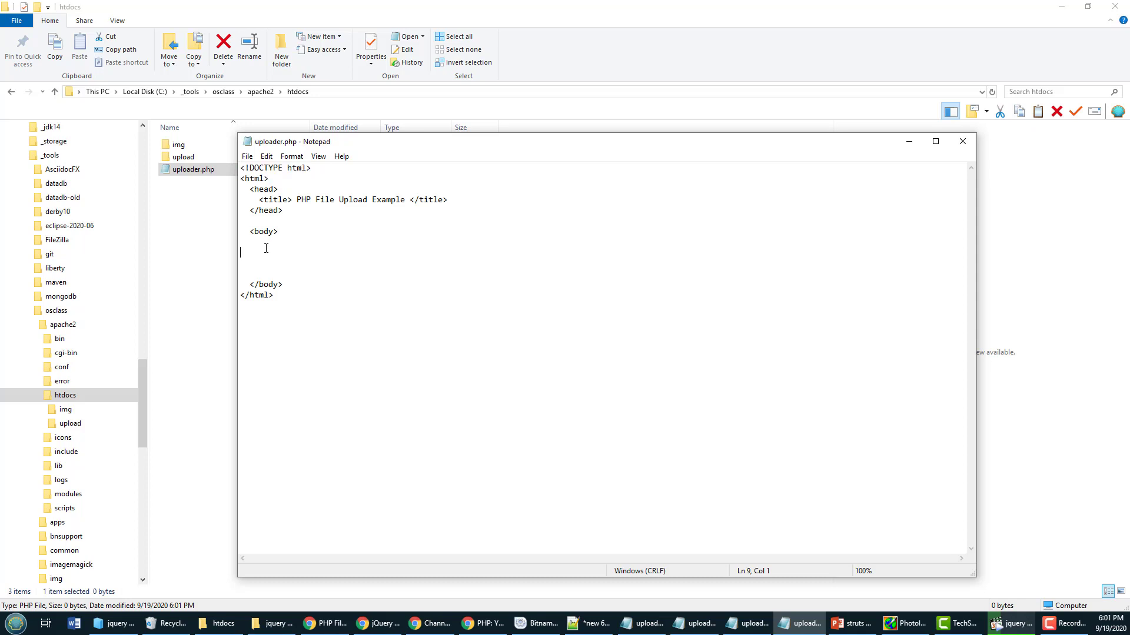
mouse_move(970, 220)
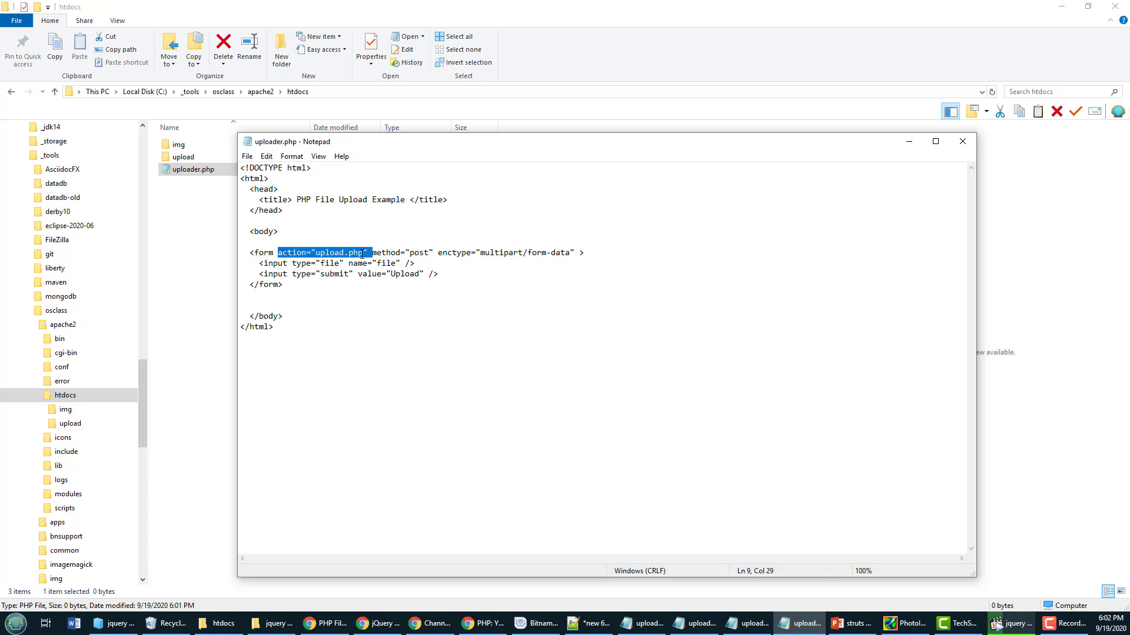
Tidy the form's action, enctype and submit attributes and review the form block.
click(433, 252)
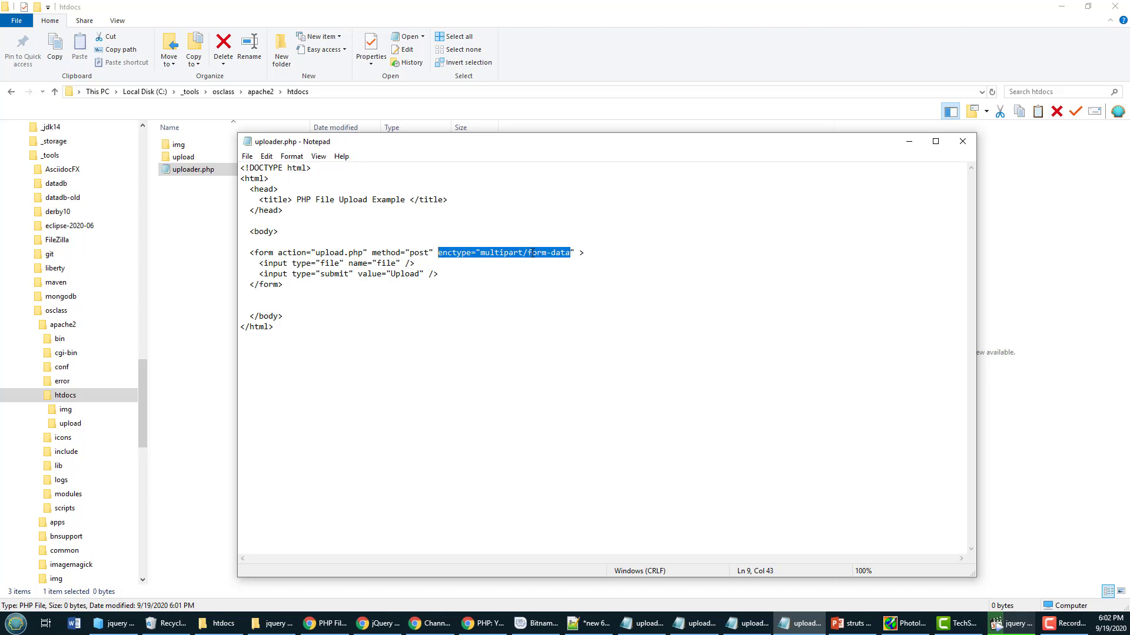
click(572, 253)
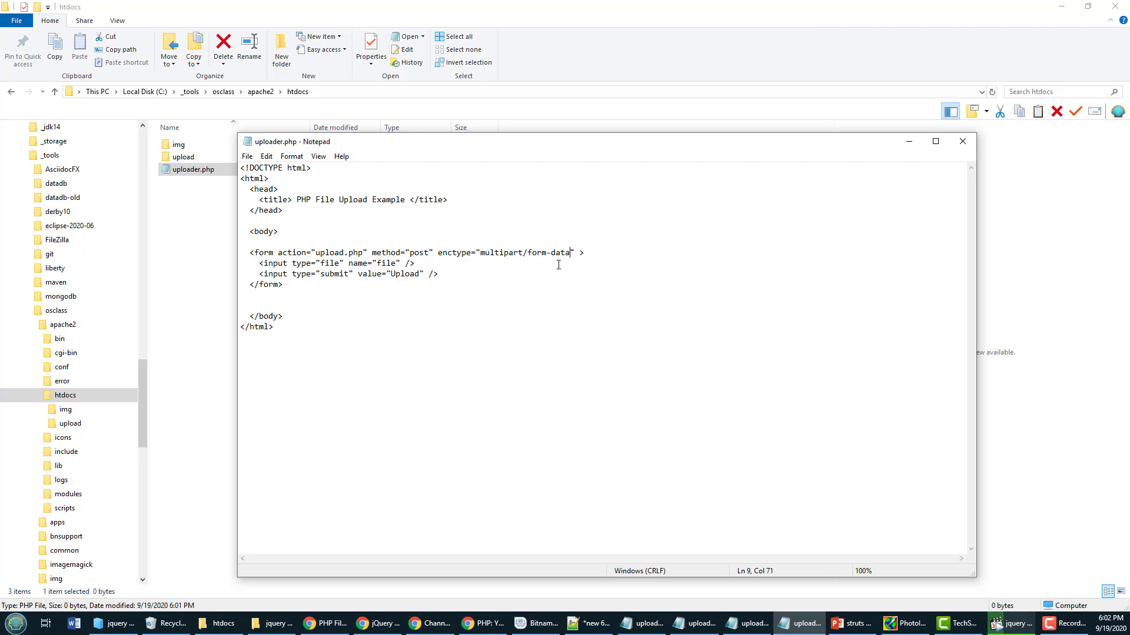
mouse_move(469, 260)
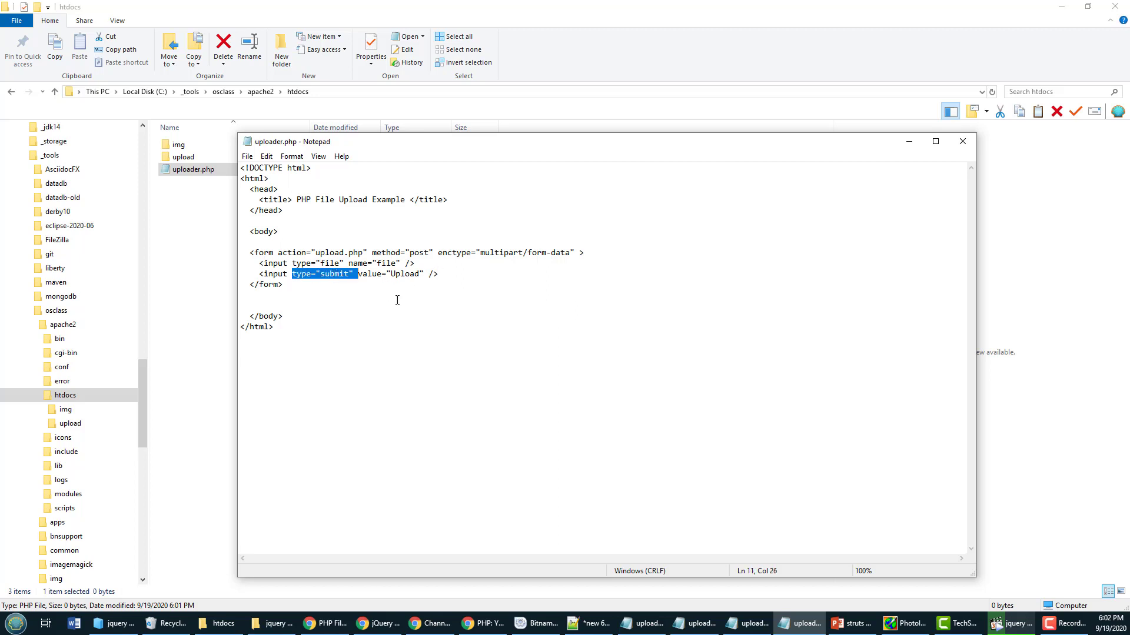
click(367, 299)
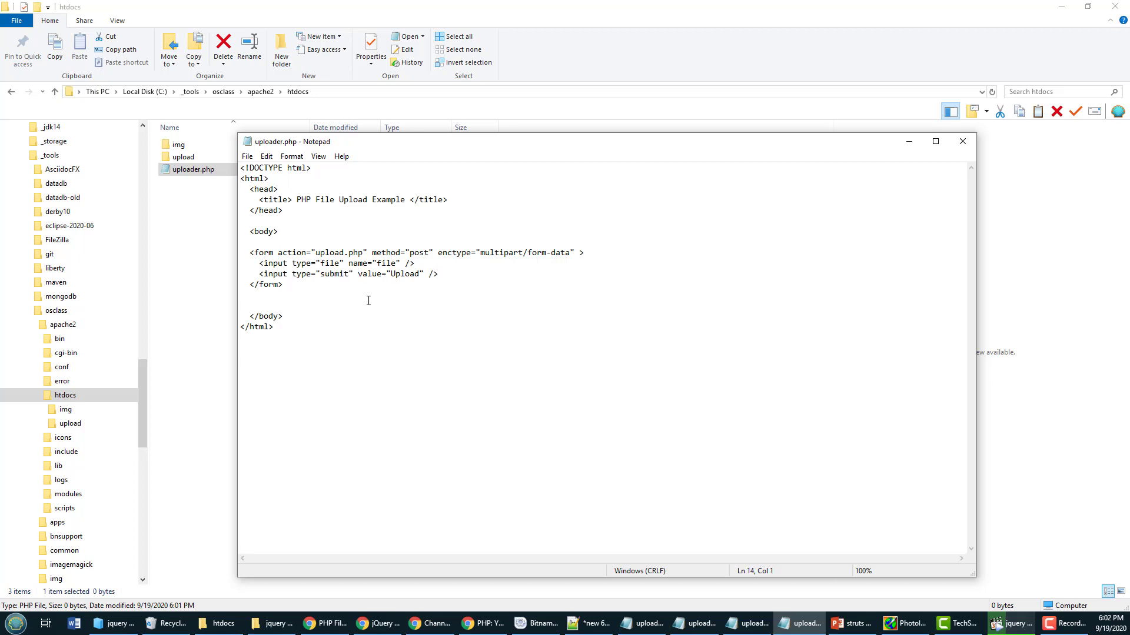
drag(248, 253, 283, 284)
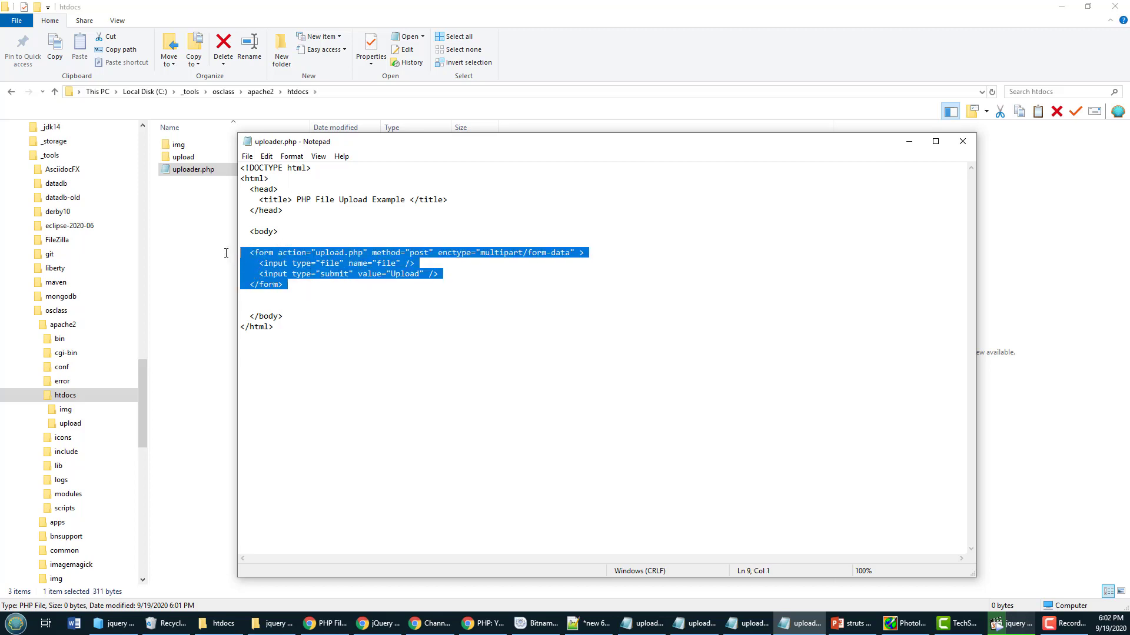
click(288, 284)
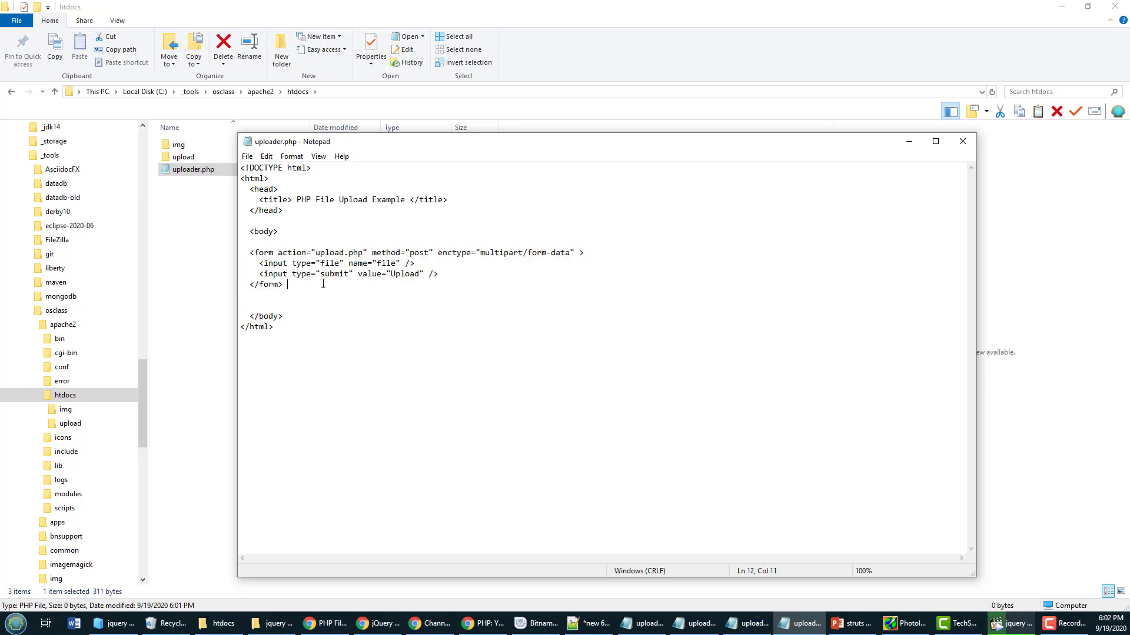
drag(438, 252, 549, 252)
text(upload.php.txt)
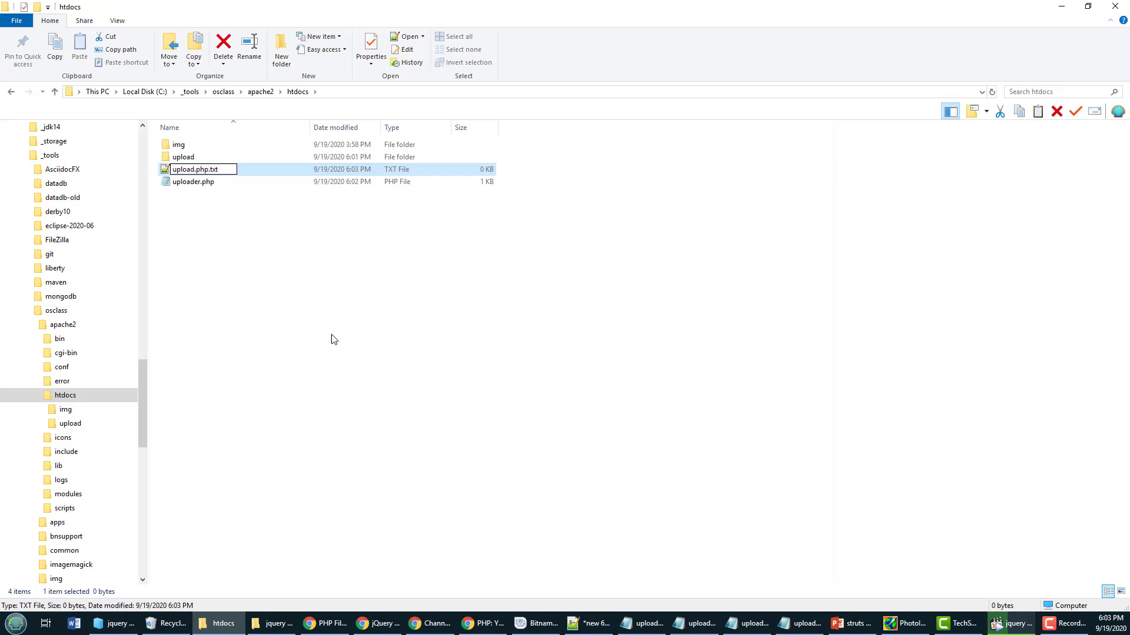
Name the new file upload.php, accept the extension change, and open it in Notepad.
key(Enter)
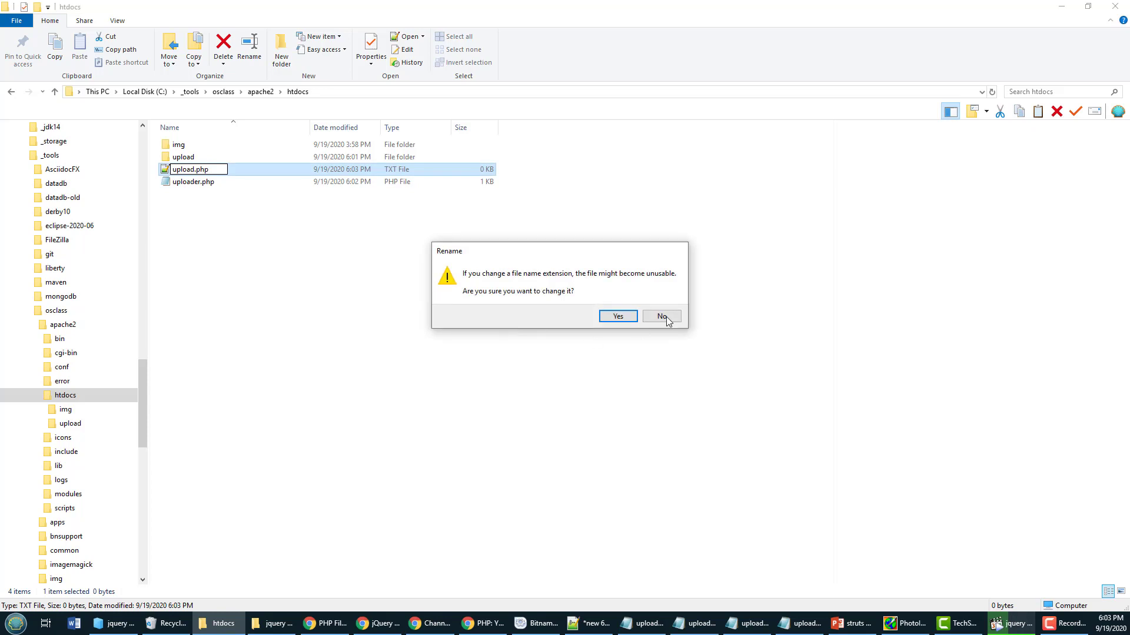
click(617, 317)
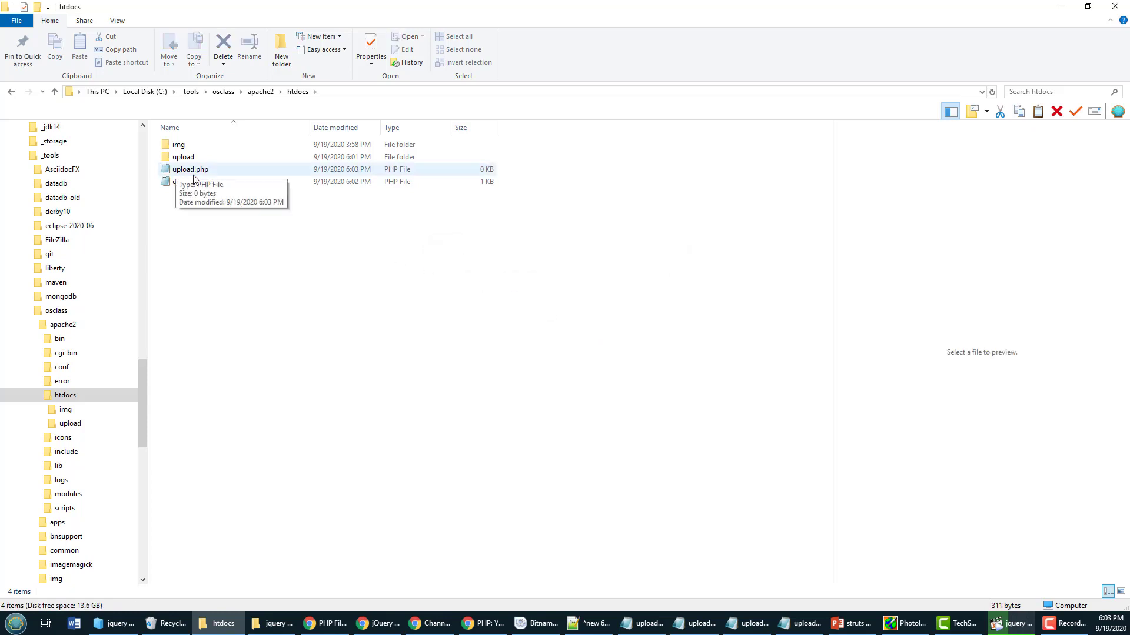
double_click(190, 182)
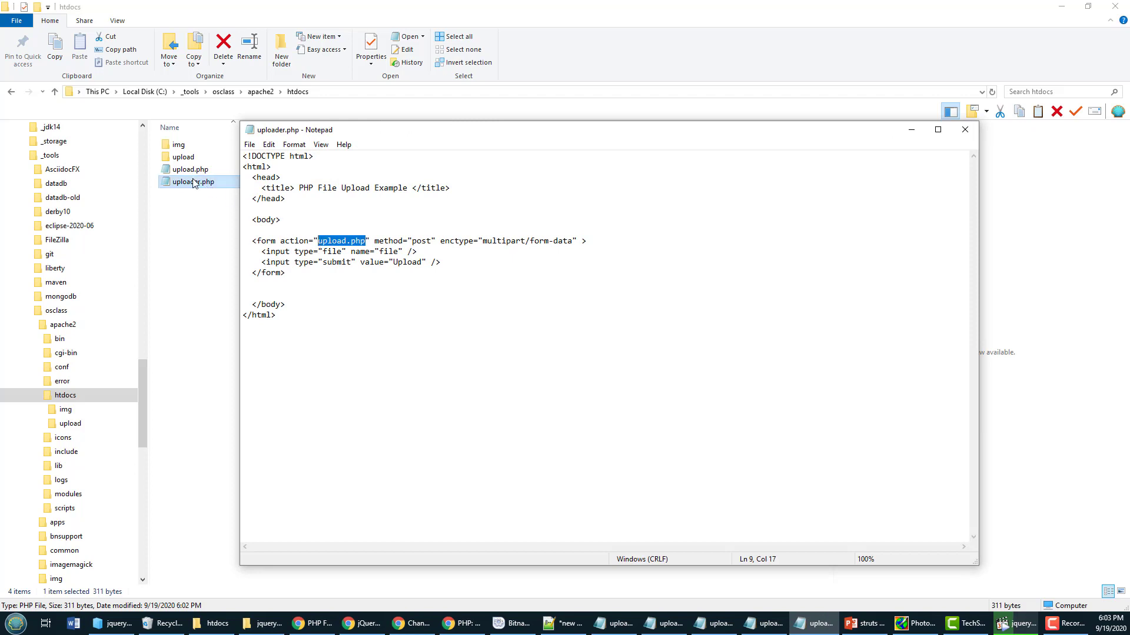
right_click(189, 169)
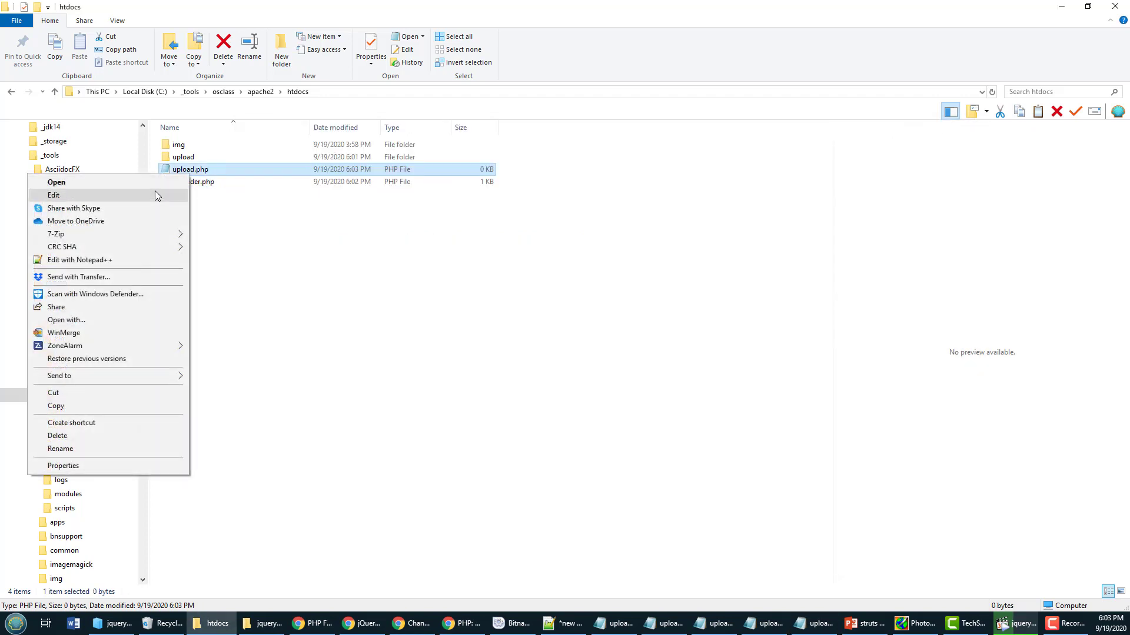
click(54, 194)
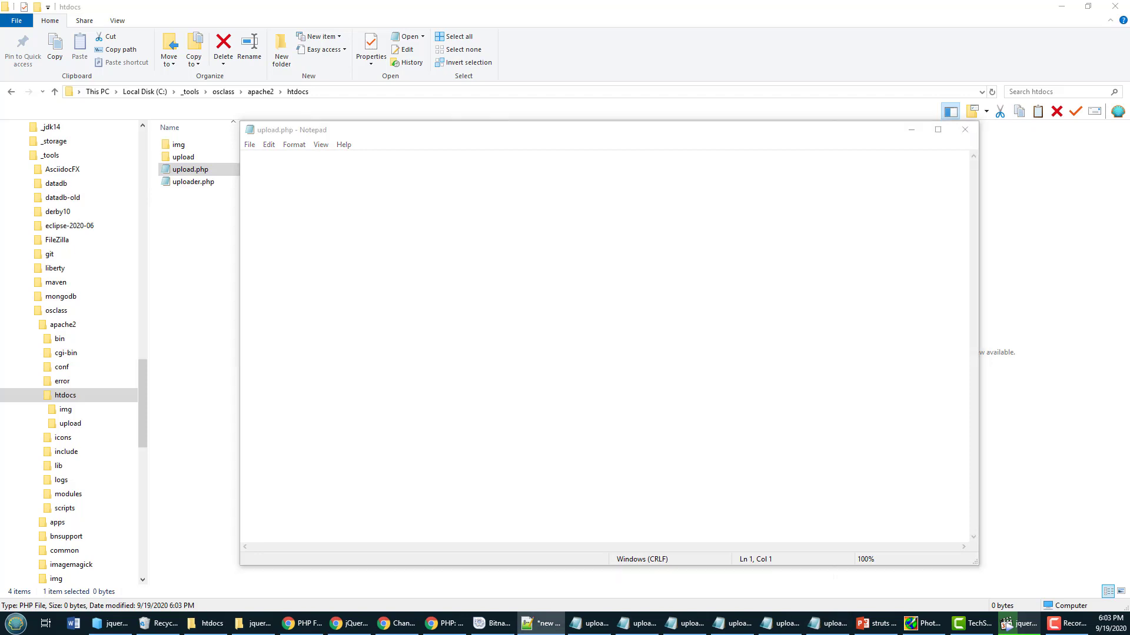
Write the HTML/PHP skeleton with $filename from $_FILES['file']['name'] and an upload/ location.
text(<html>)
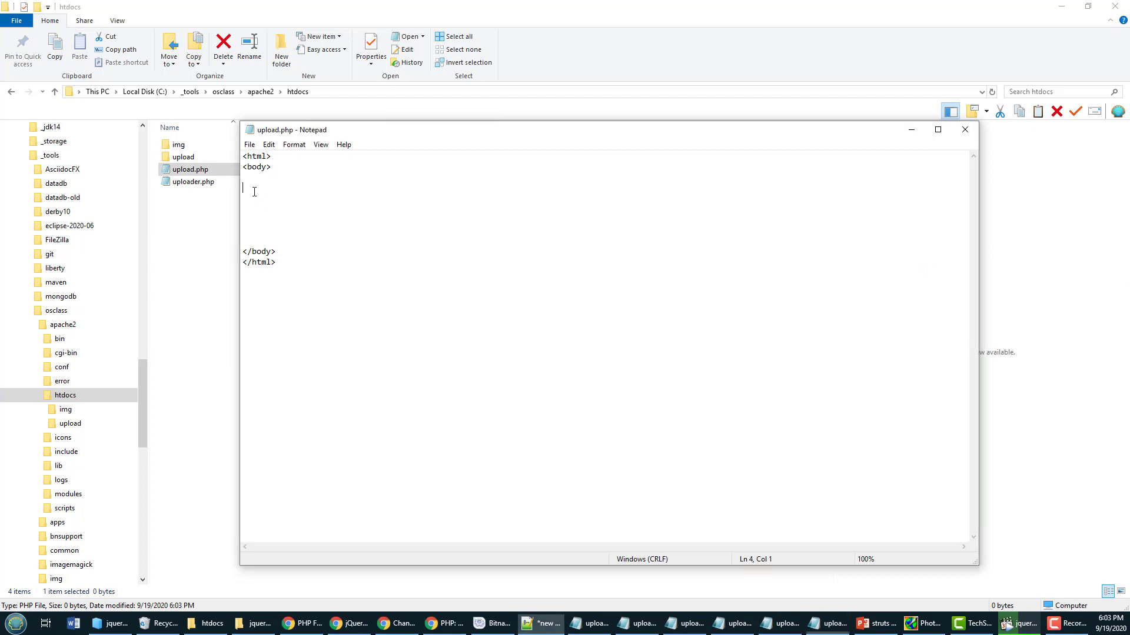
text(<?php)
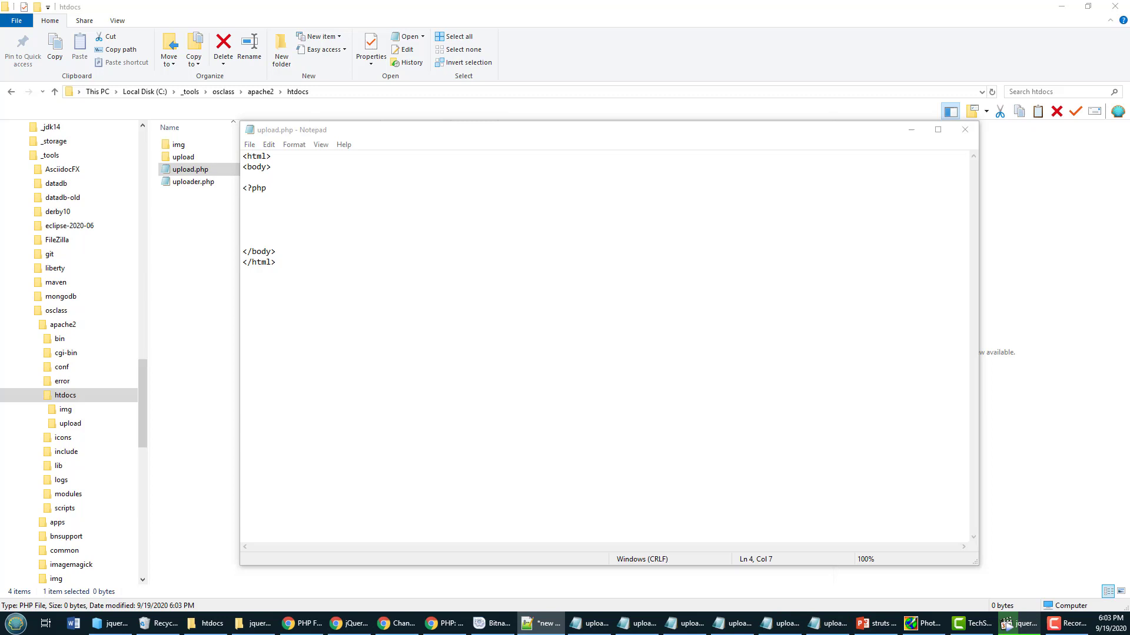
mouse_move(234, 231)
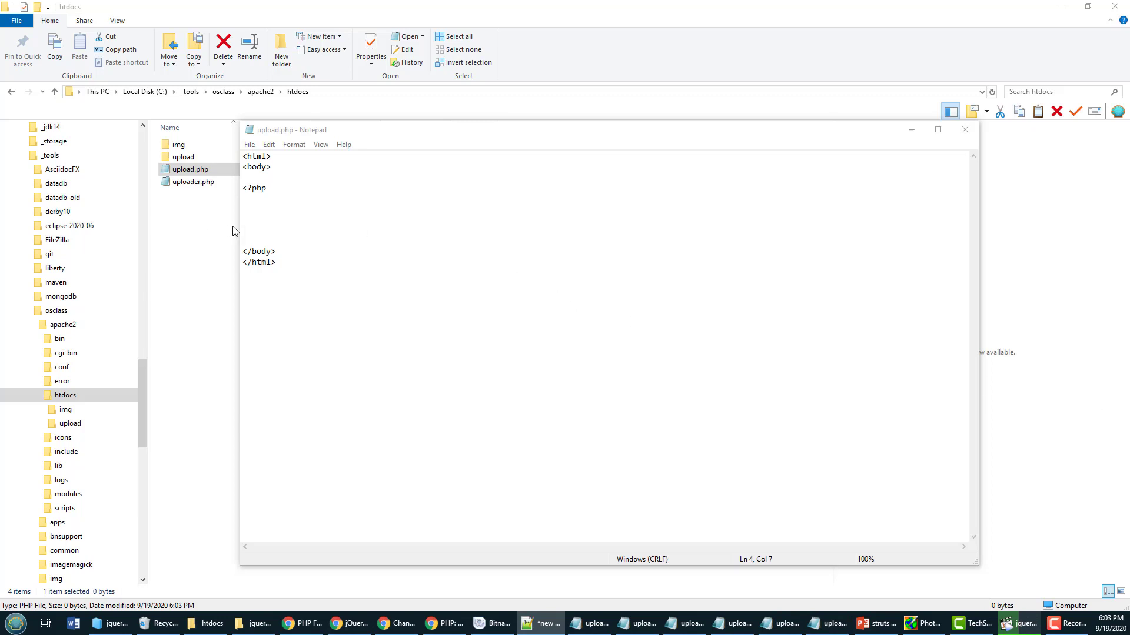
text(?>)
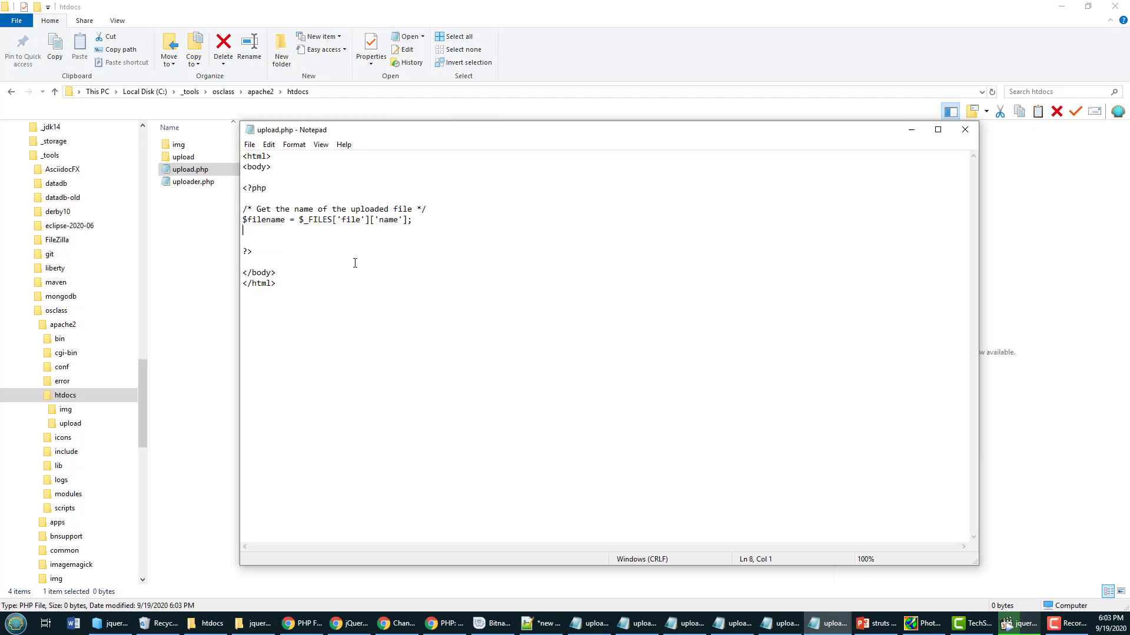
double_click(264, 219)
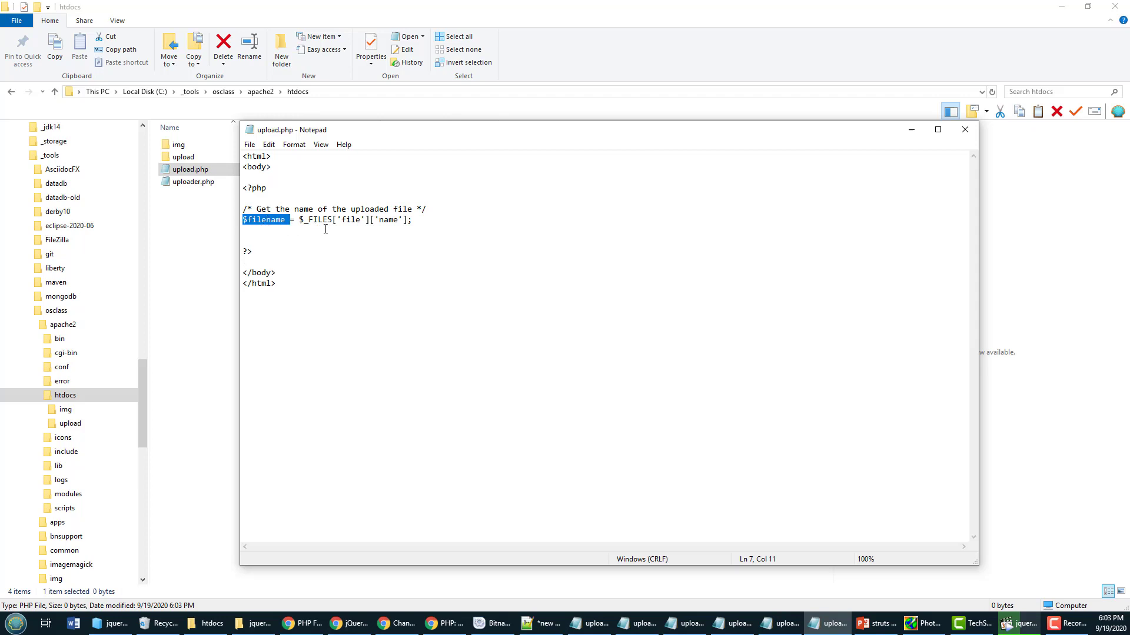
double_click(350, 219)
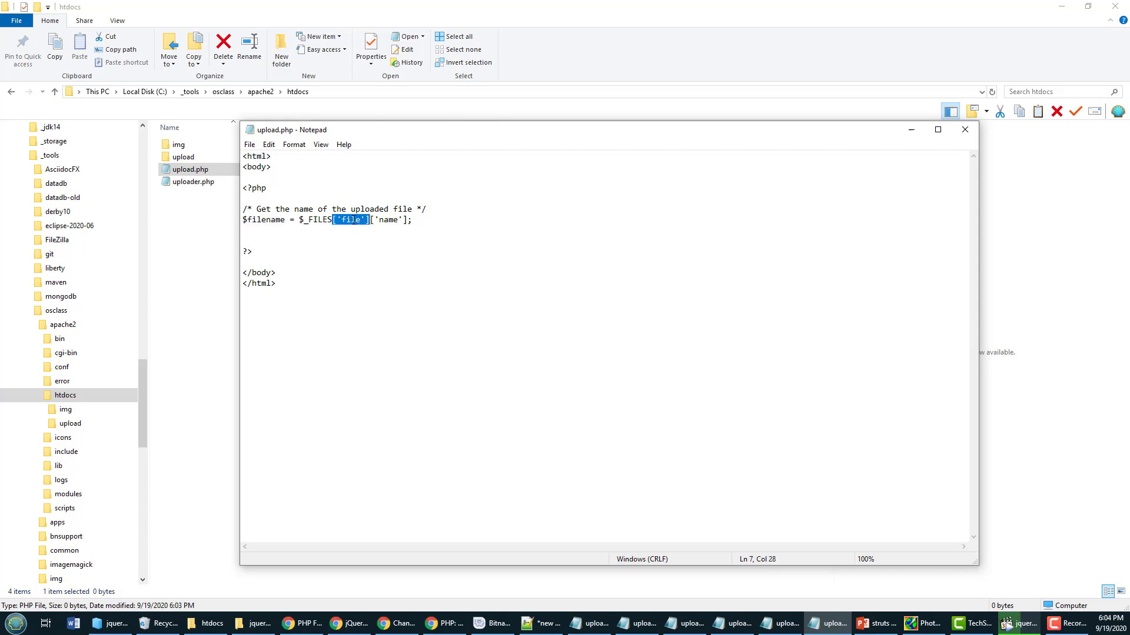
mouse_move(421, 247)
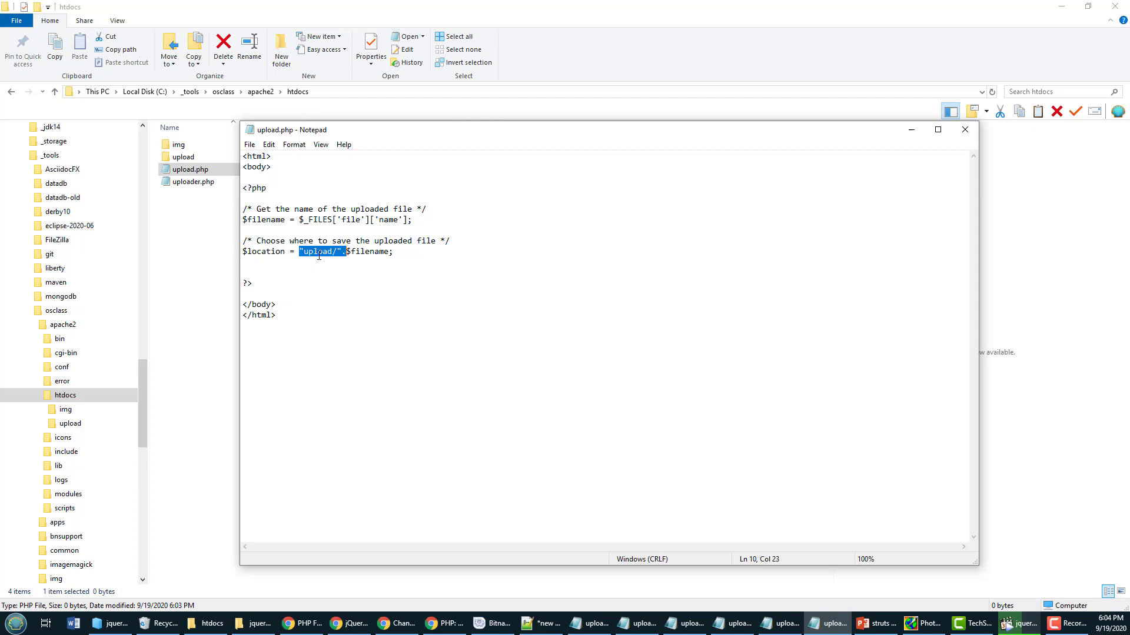
click(181, 157)
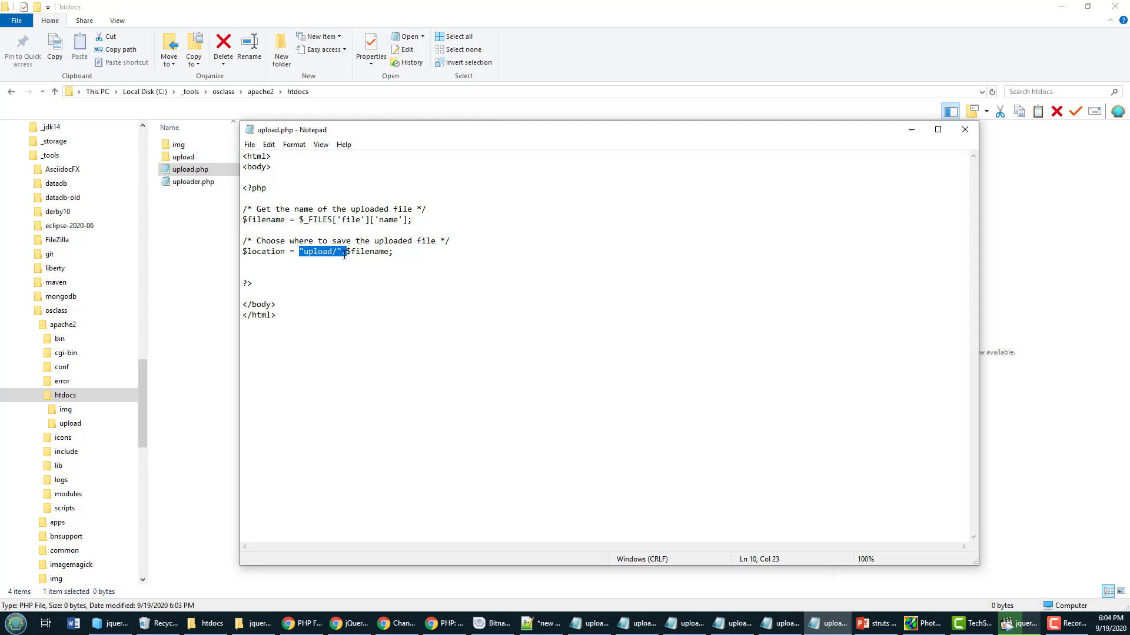
drag(344, 252, 392, 252)
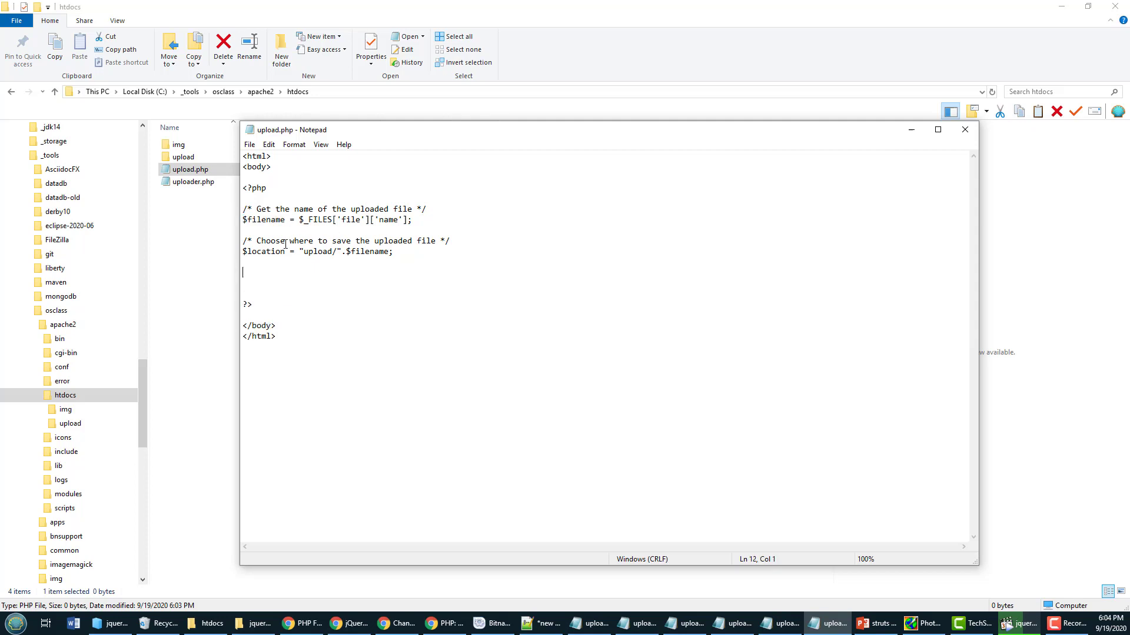
Add the move_uploaded_file to $location block with success and error echoes.
double_click(263, 219)
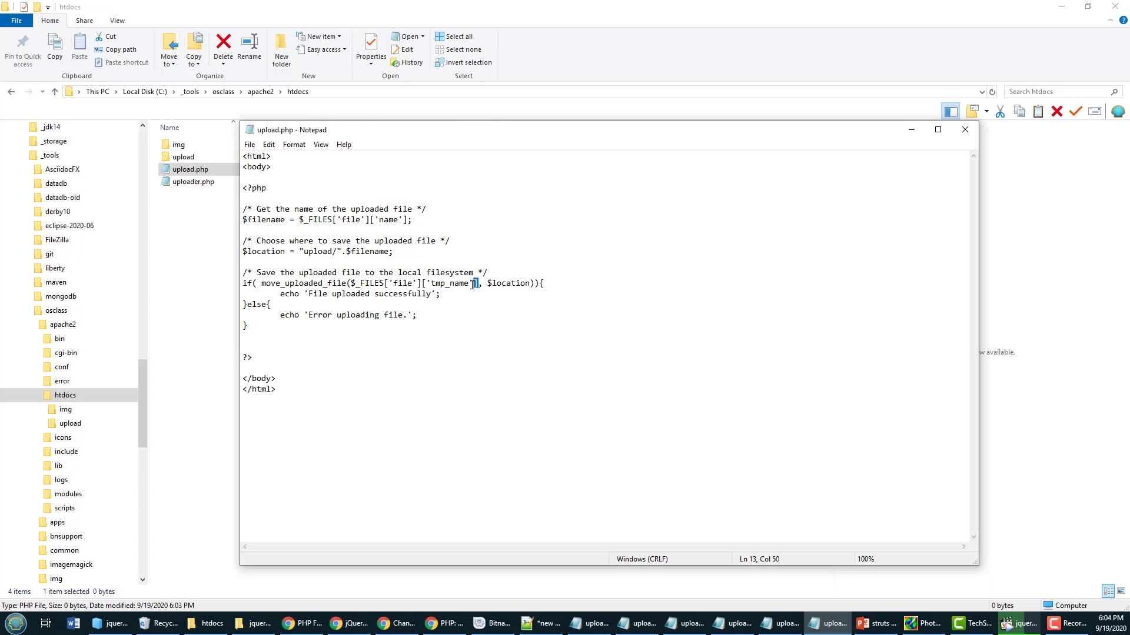
drag(476, 283, 349, 283)
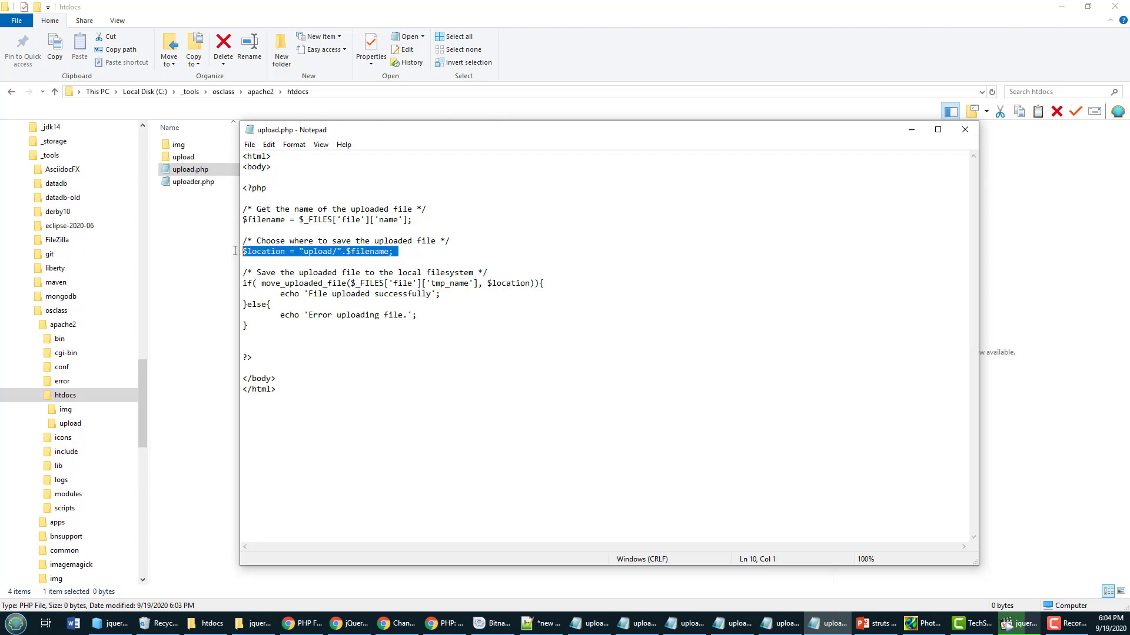
mouse_move(323, 283)
text(<p>)
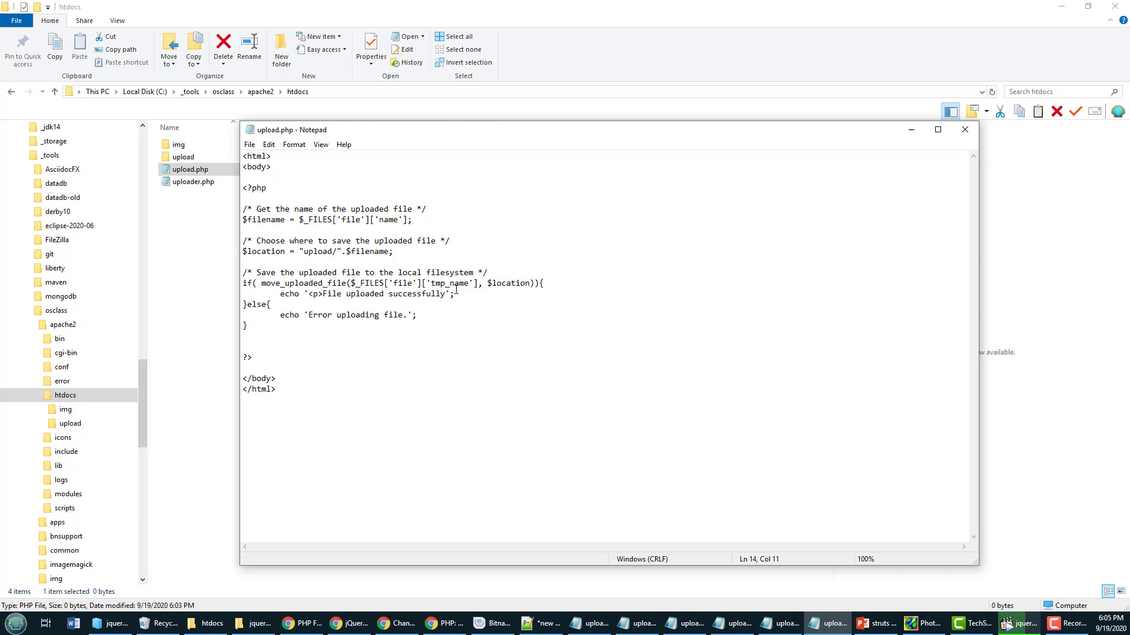
Wrap the success message in <p> and the error in <b>, then save and close upload.php.
text(</p>)
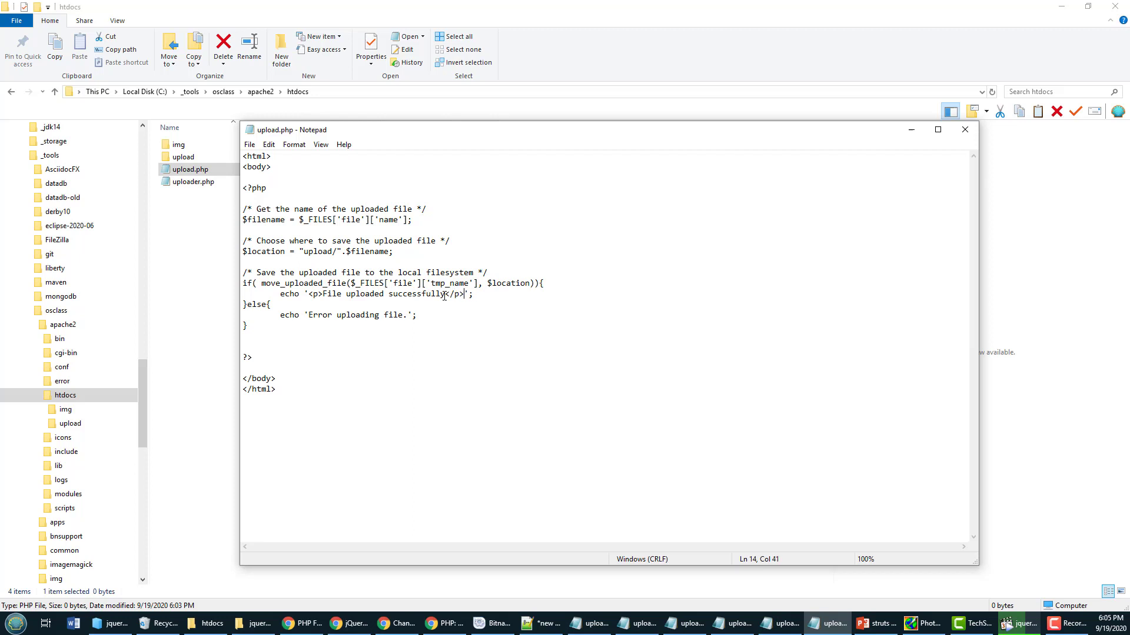
click(308, 315)
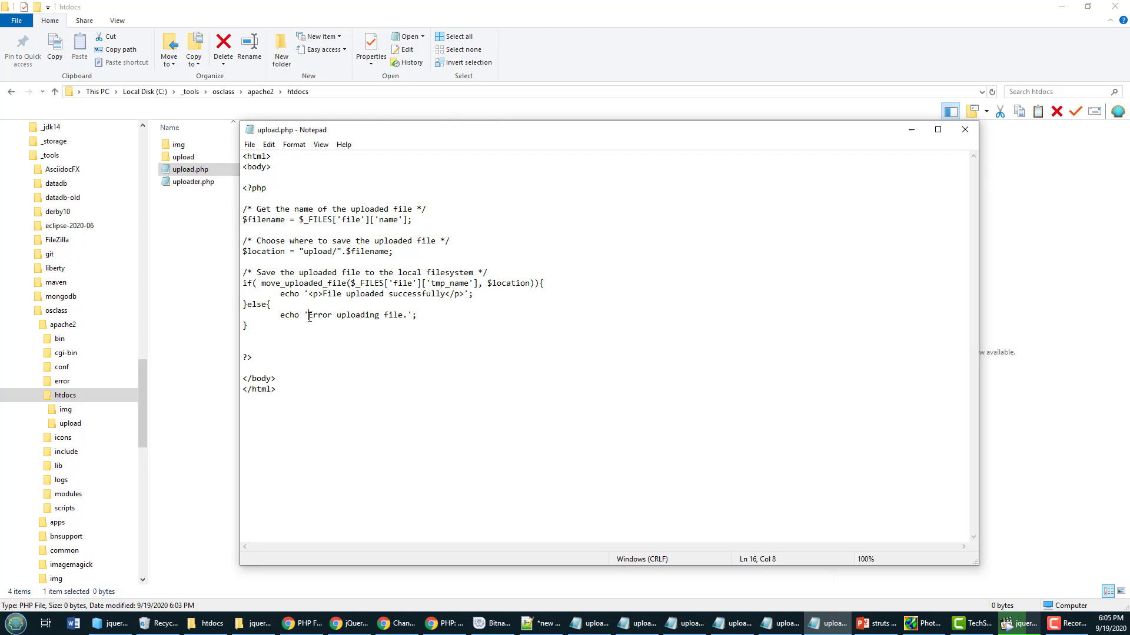
text(<b>)
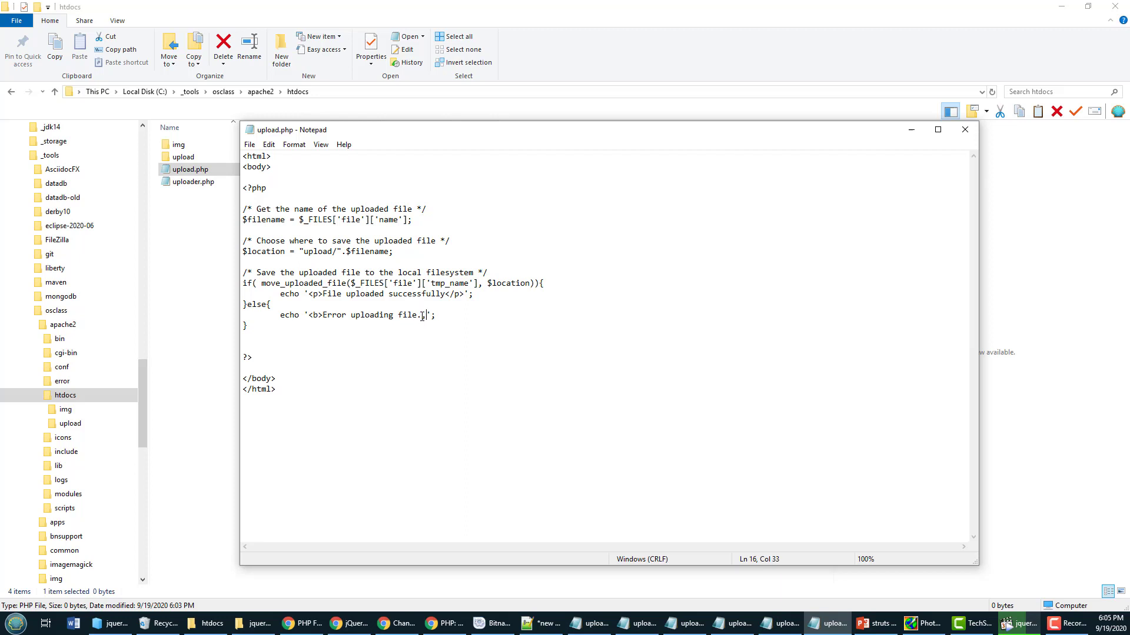
text(/b>)
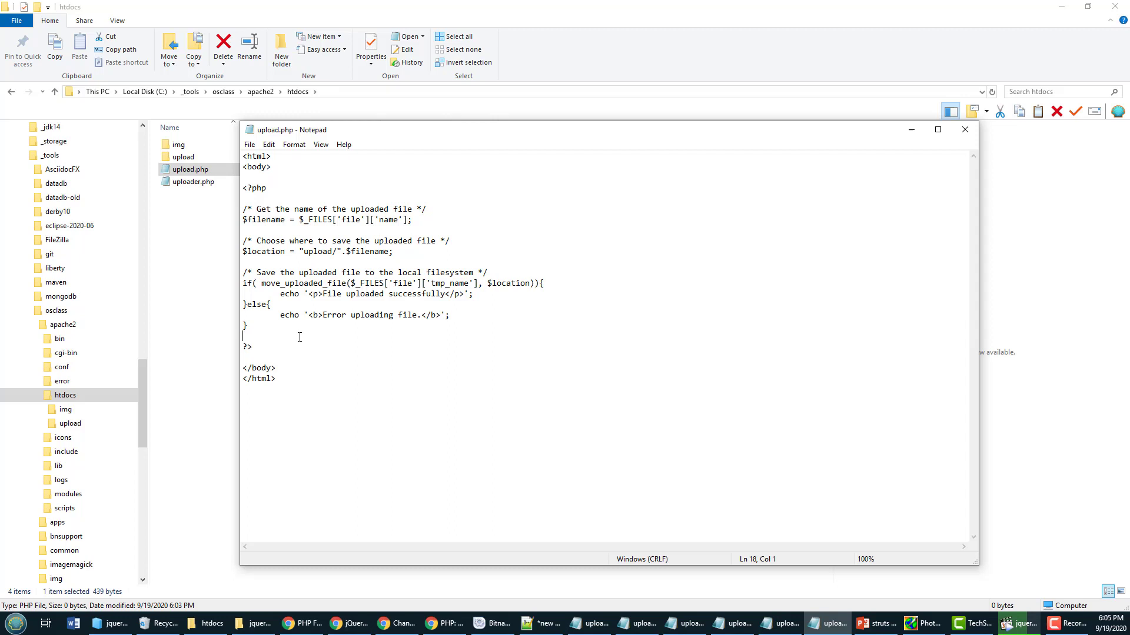
click(963, 129)
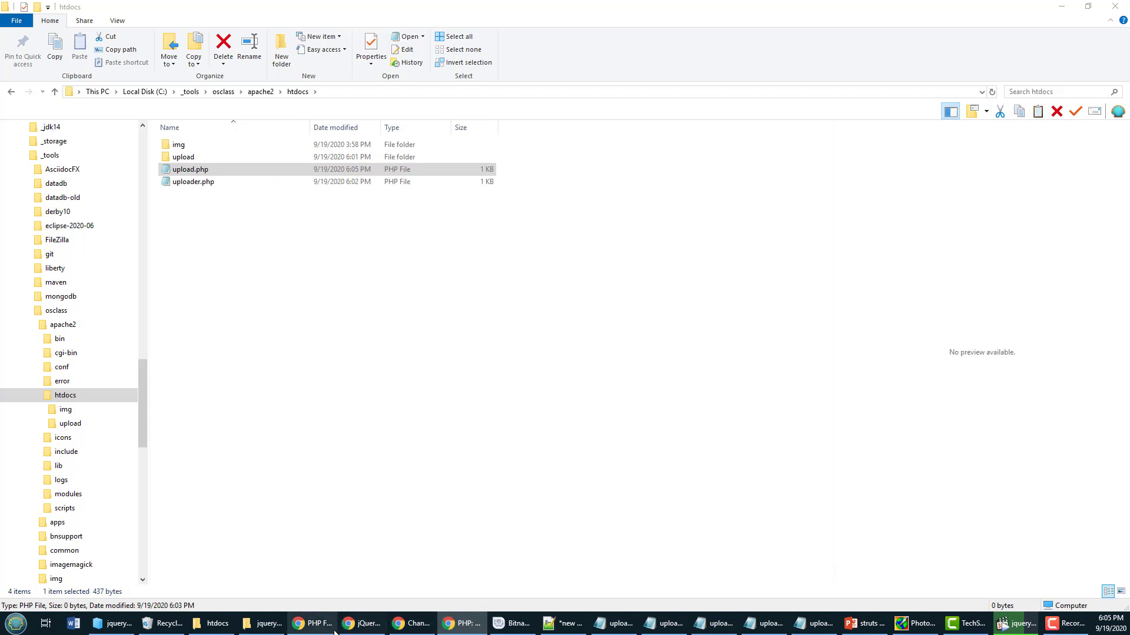
Check that the upload folder is empty, then start choosing a file on the uploader page.
click(311, 623)
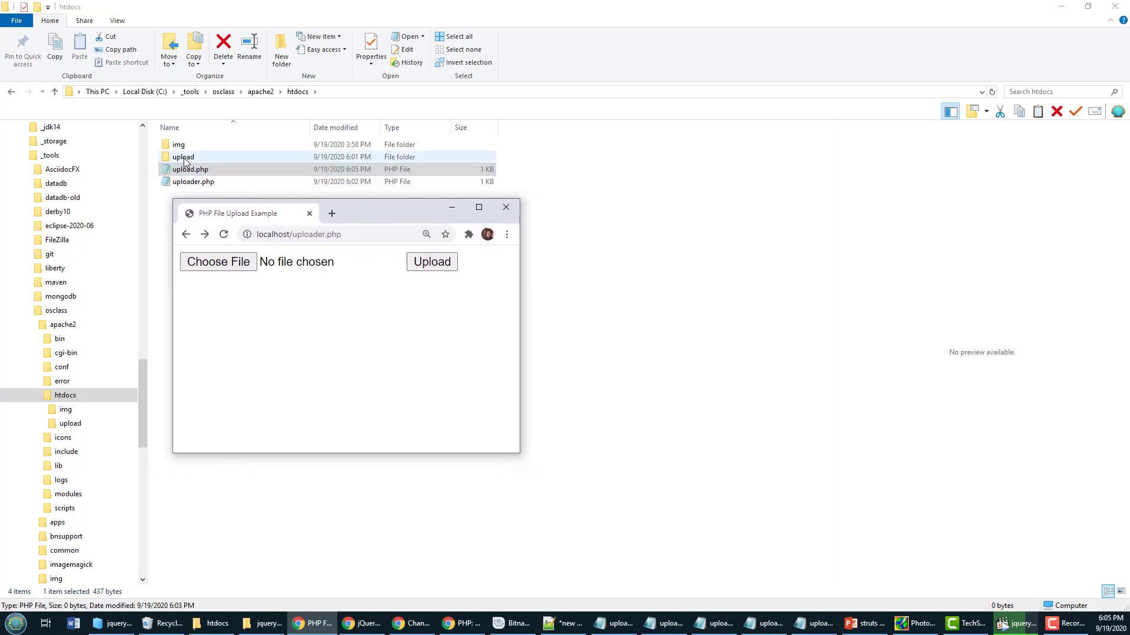
double_click(183, 156)
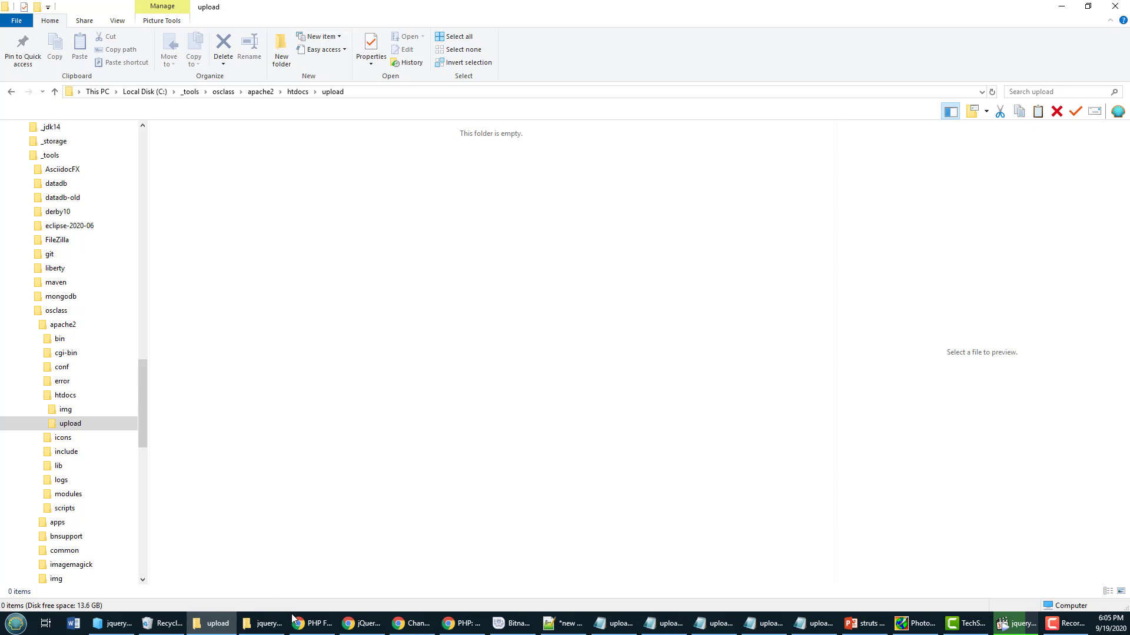
click(311, 623)
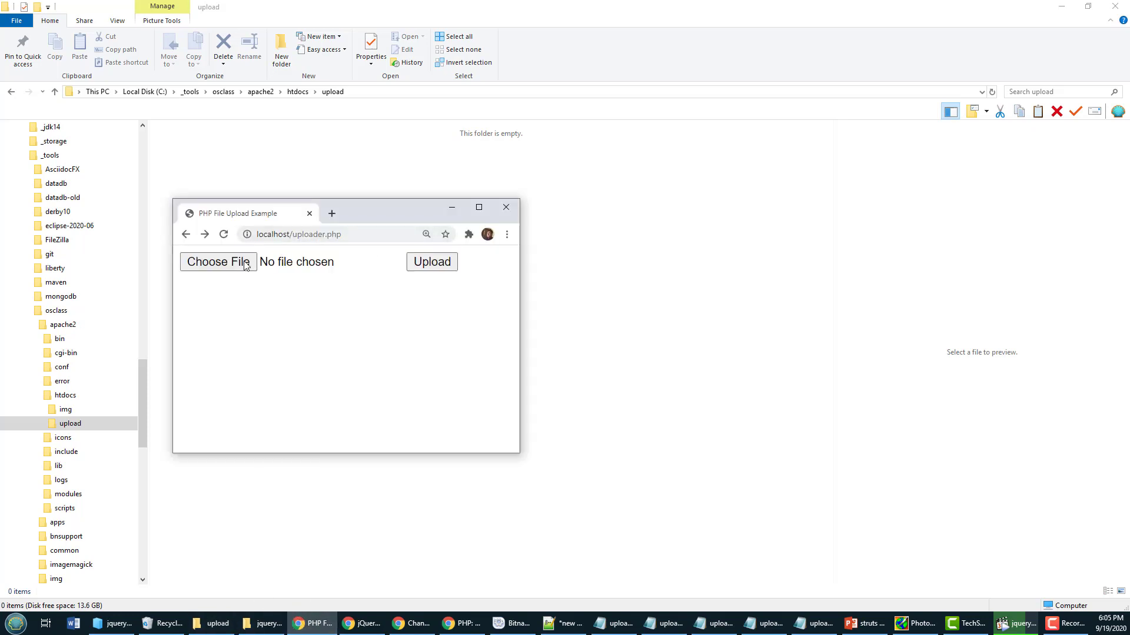
click(218, 261)
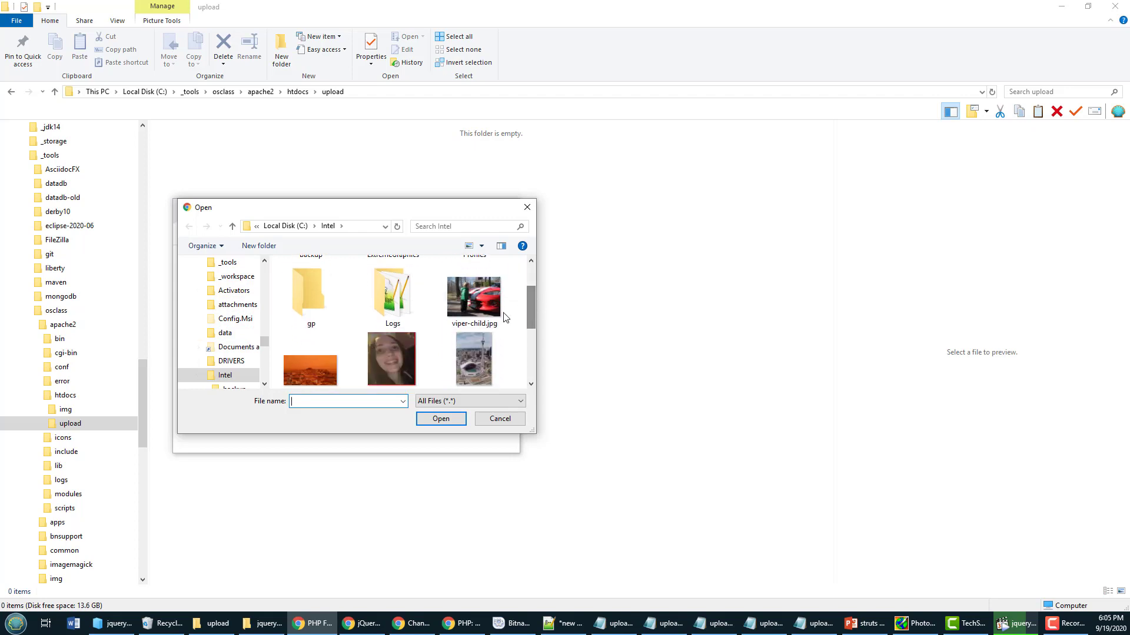
Upload callie-selfie.jpg through the form, go back, and pick viper-child.jpg next.
click(473, 288)
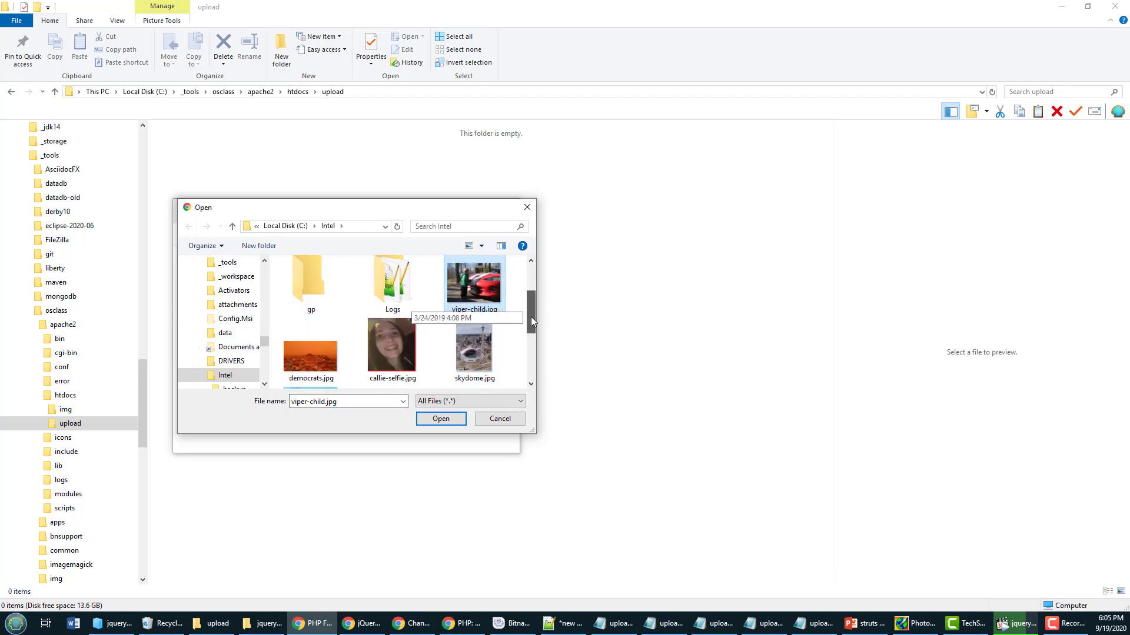
click(391, 349)
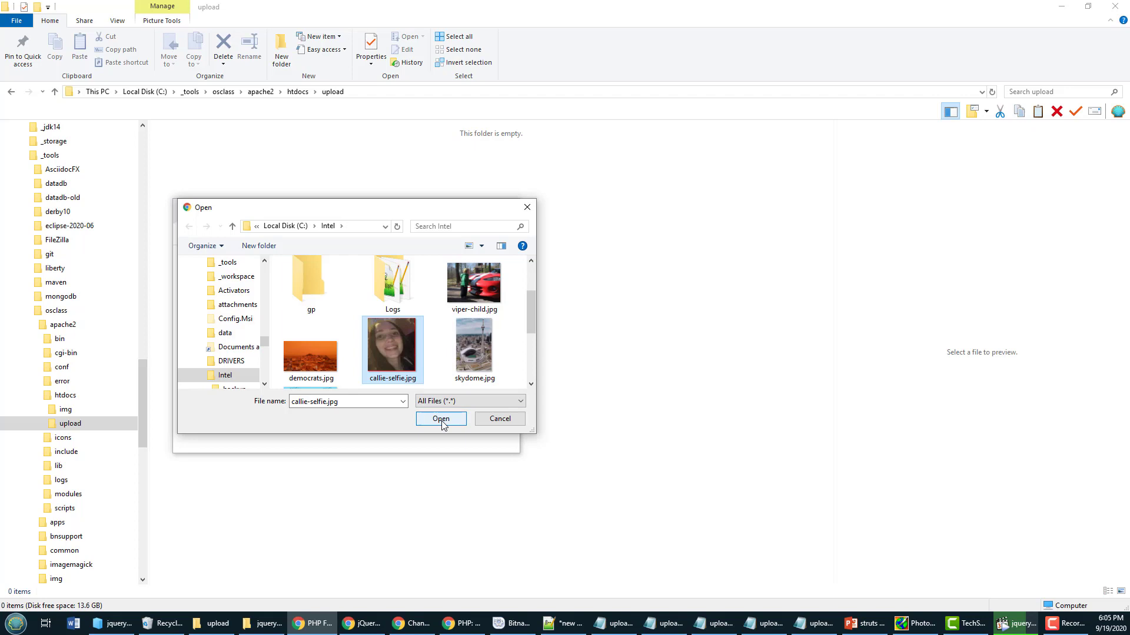
click(440, 418)
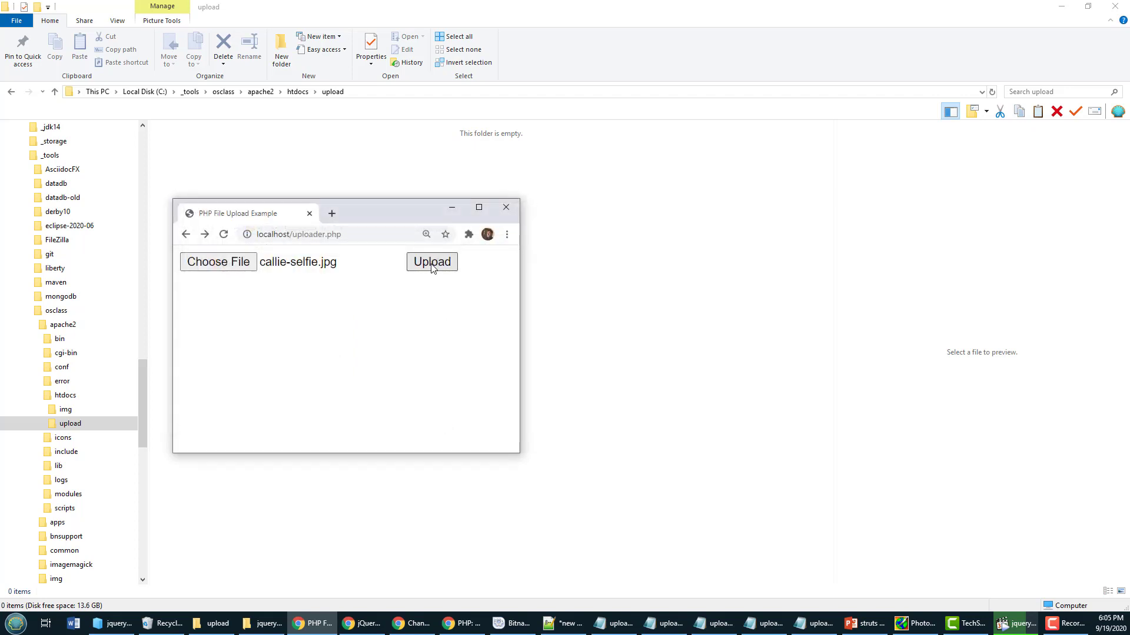
click(431, 262)
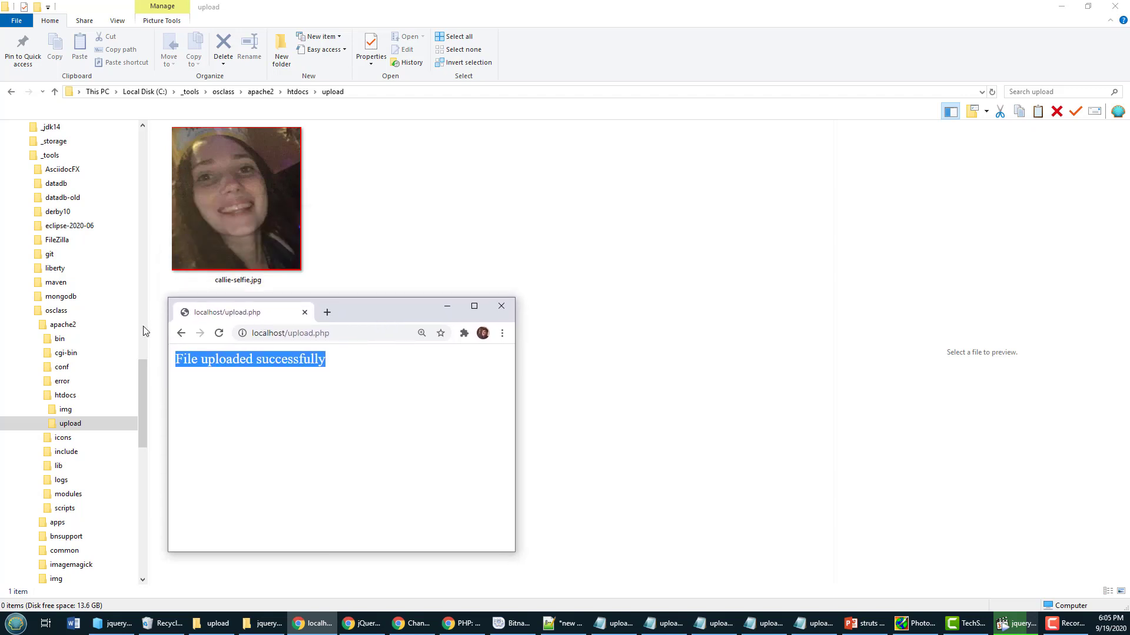
click(181, 333)
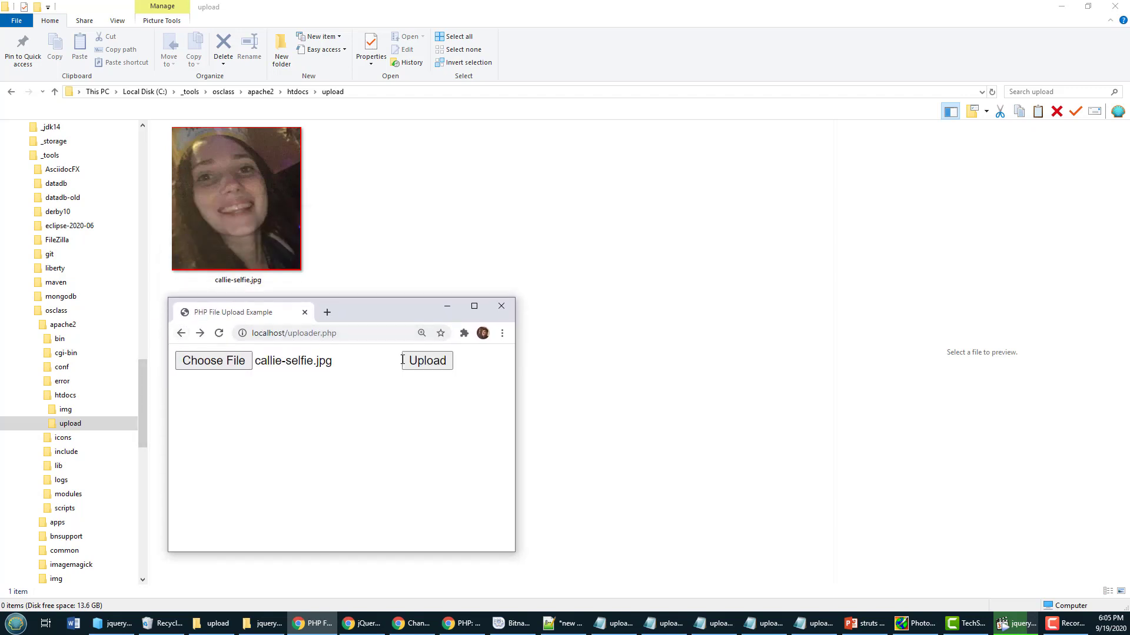
click(213, 360)
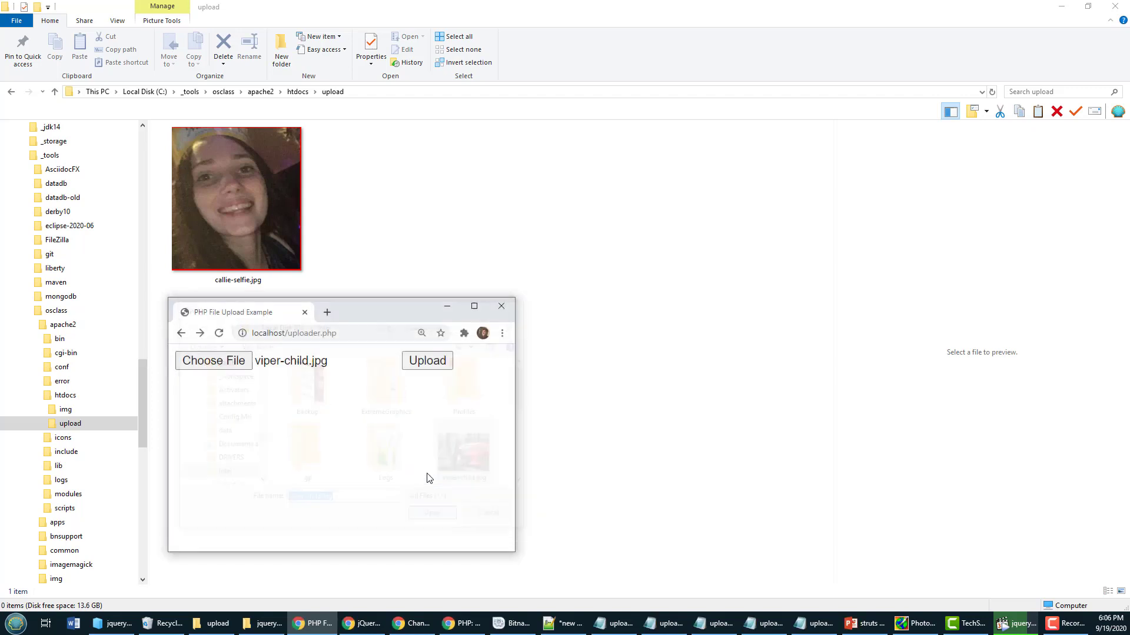
Upload viper-child.jpg and the 51GxNg… book cover image, then return to uploader.php in htdocs.
click(427, 360)
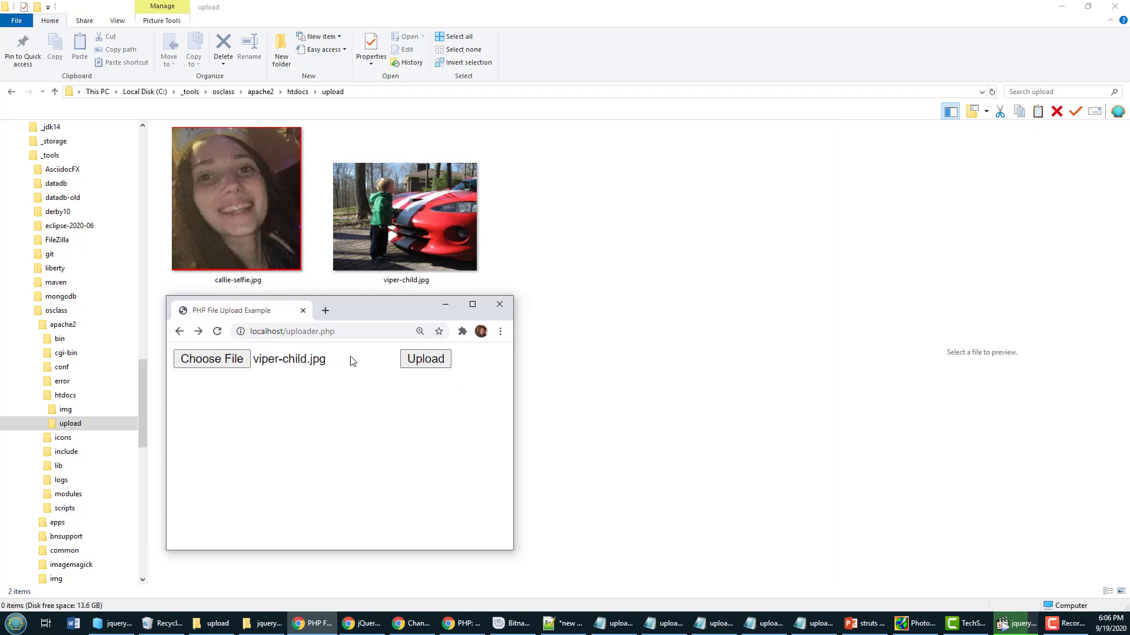
click(211, 359)
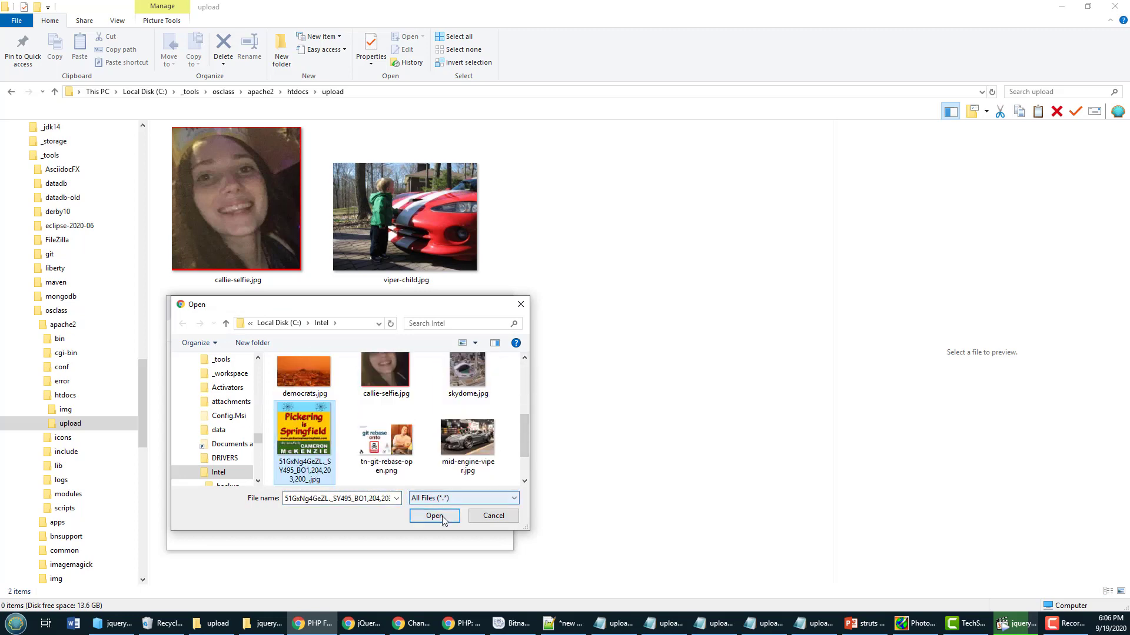
click(434, 516)
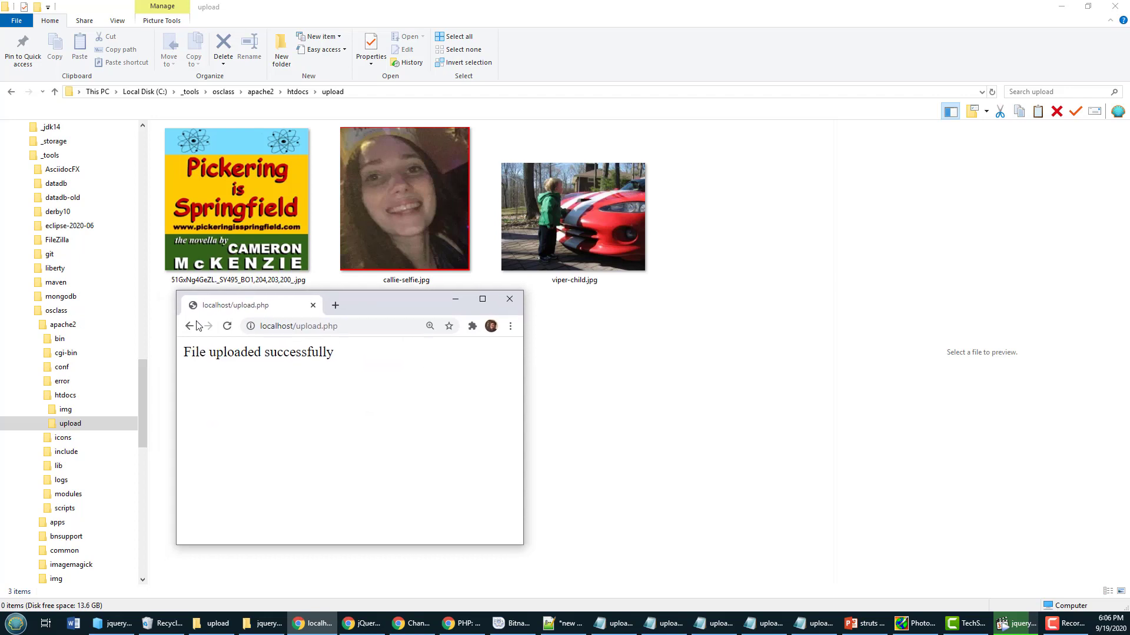
click(65, 395)
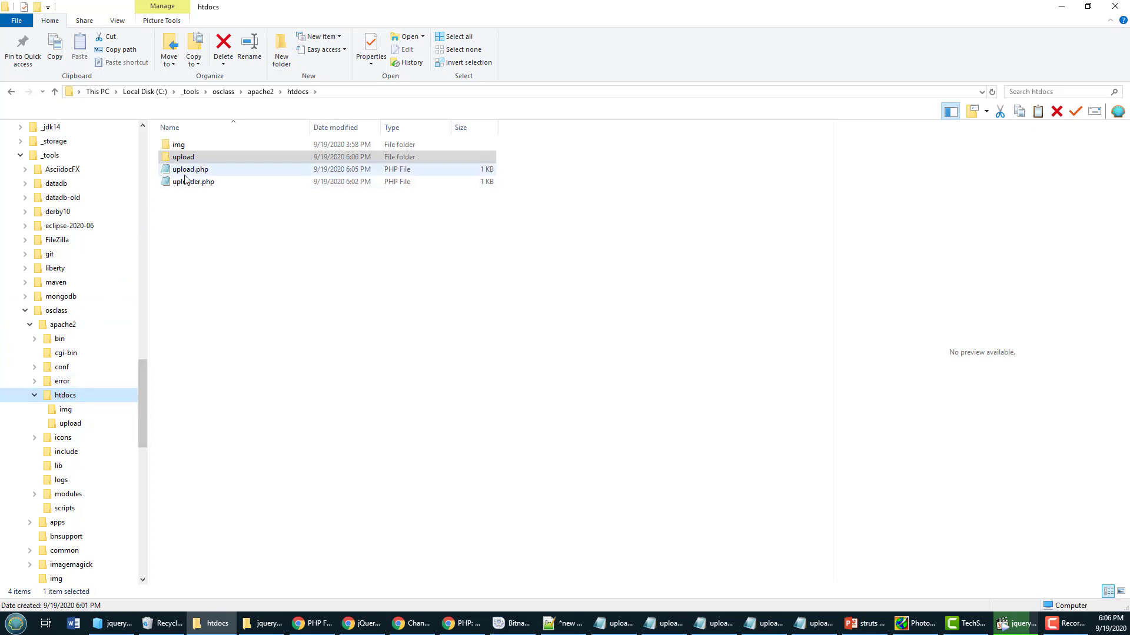
click(192, 181)
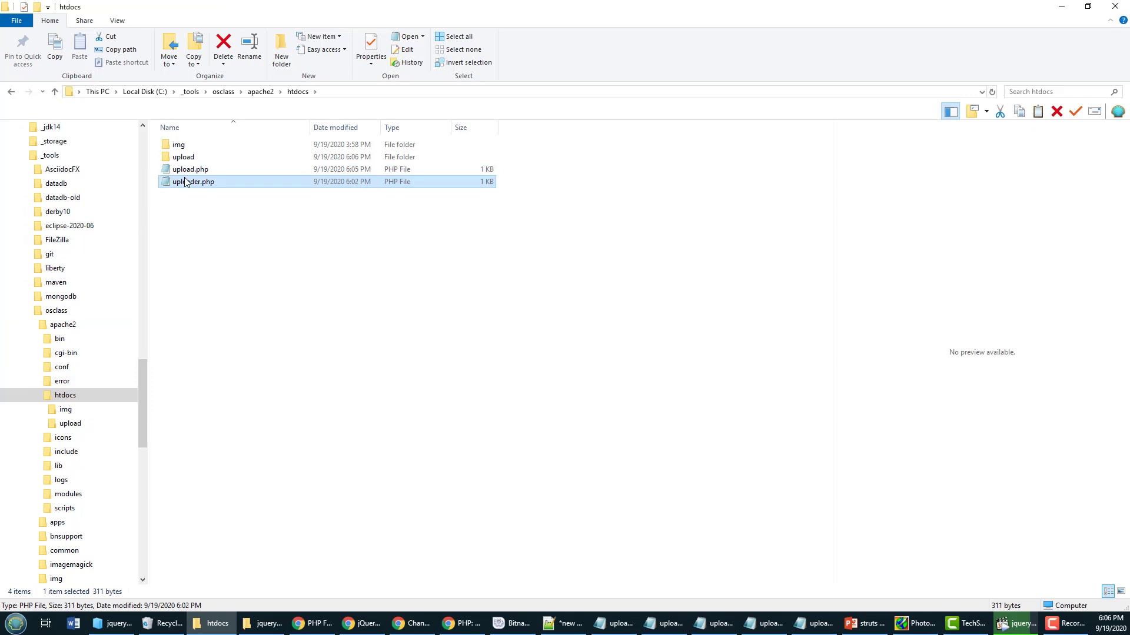